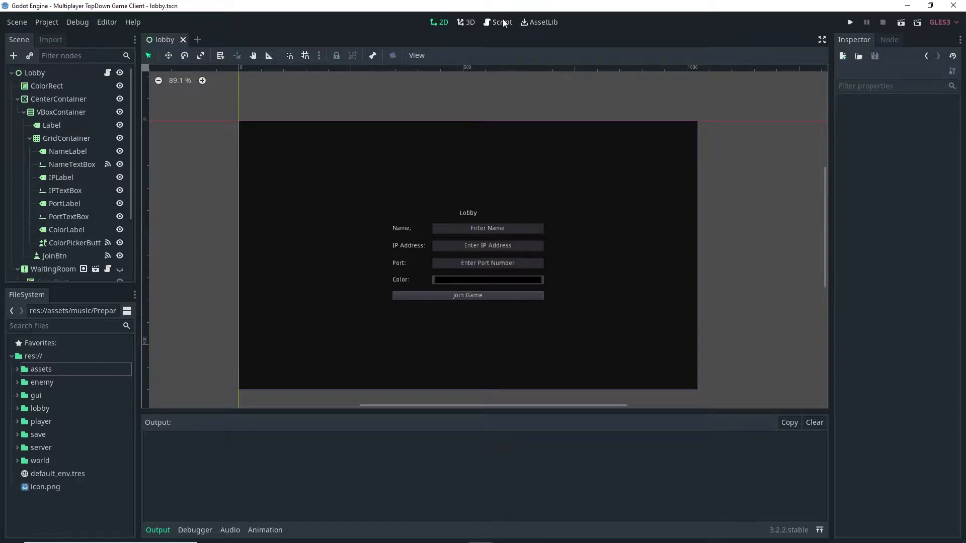
- In player.gd, declare 'signal player_ready' and emit it at the end of _ready()
left_click(501, 22)
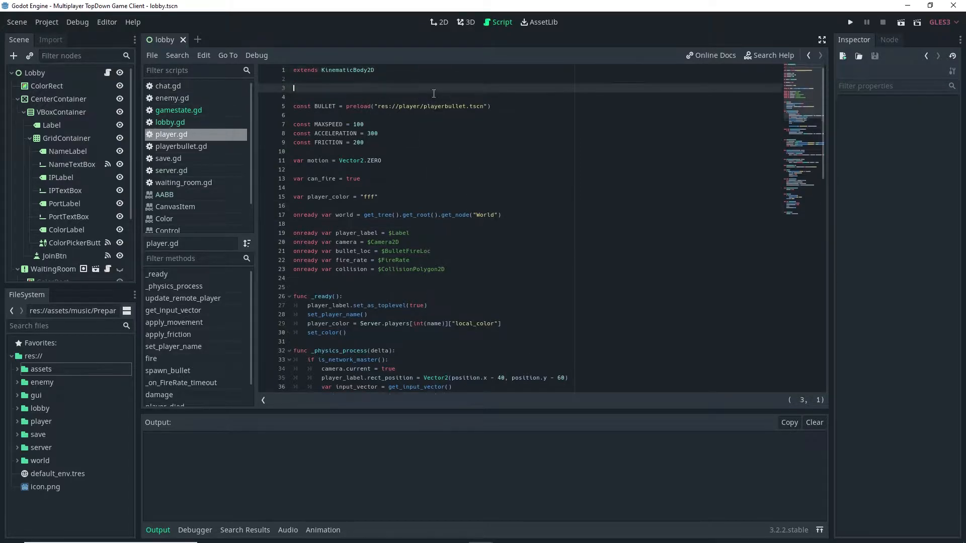
type("signal pla")
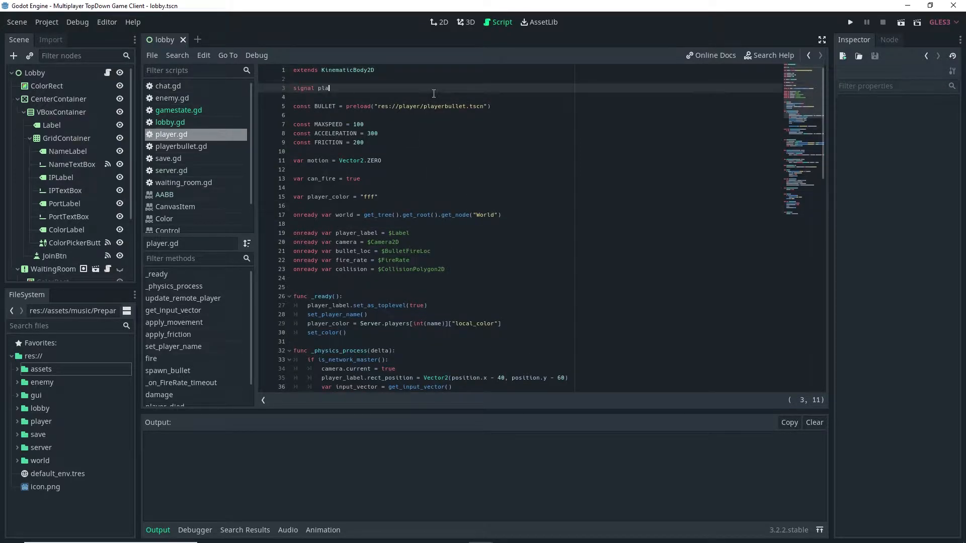
type("yer_ready")
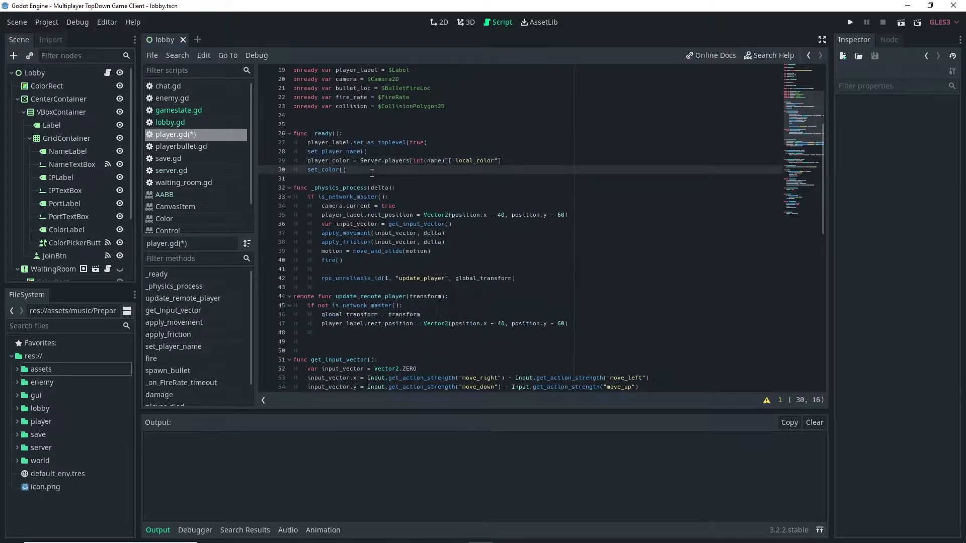
type("emit_signal(")
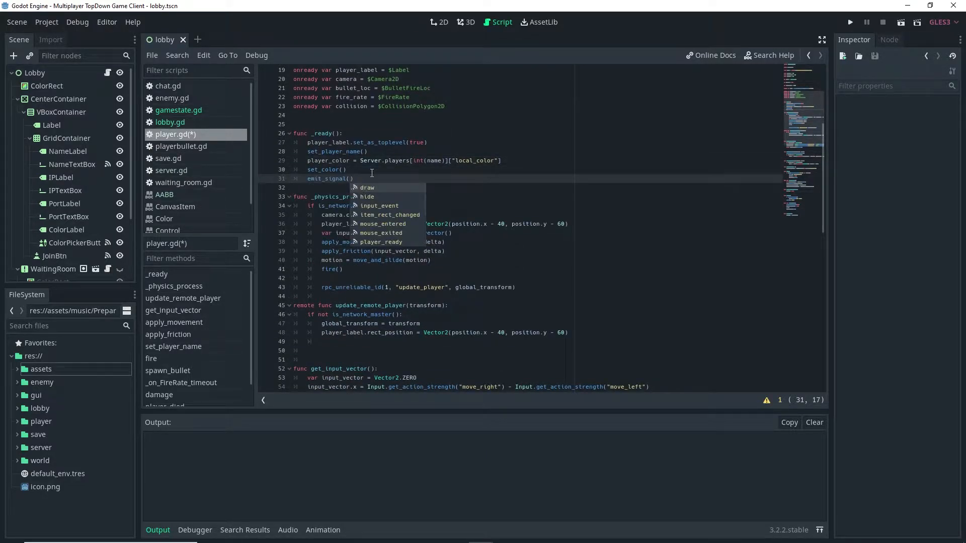
type("\"Player_ready")
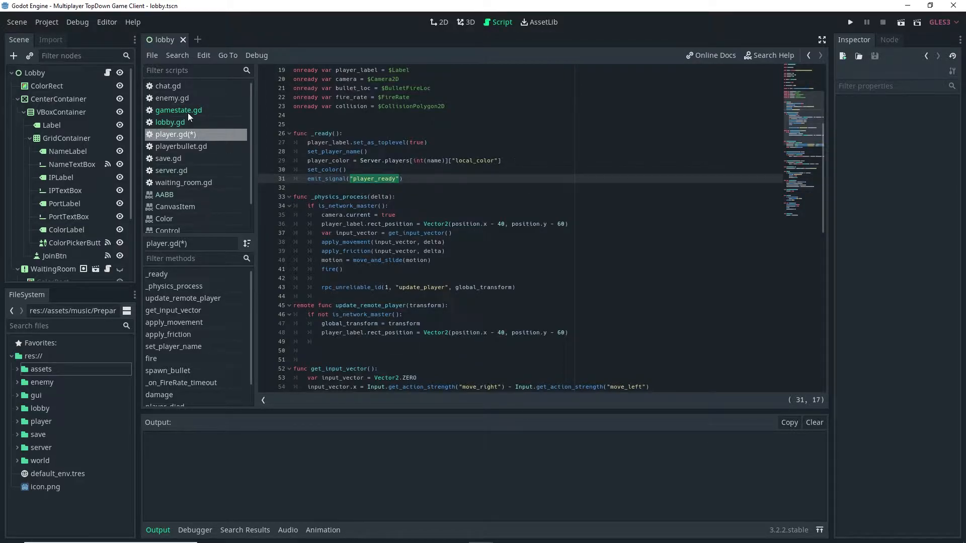
- In gamestate.gd, add var ready_players and connect each spawned player's player_ready to on_player_ready
left_click(179, 110)
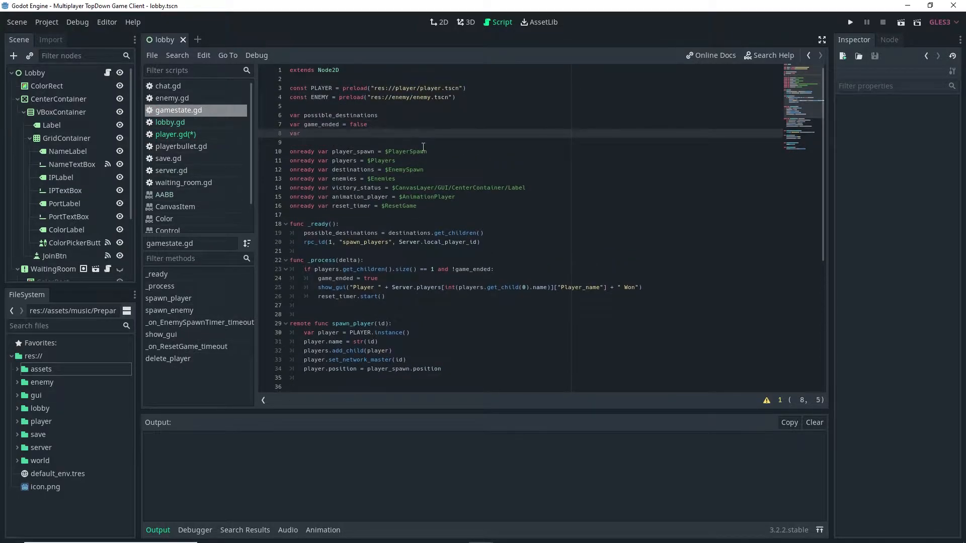
type("ready_players")
type("player.")
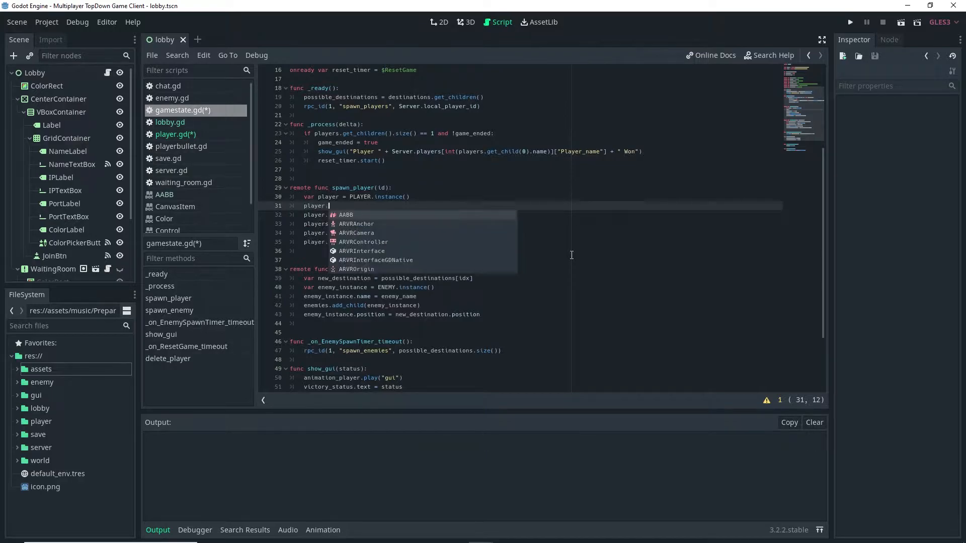
type("connect(")
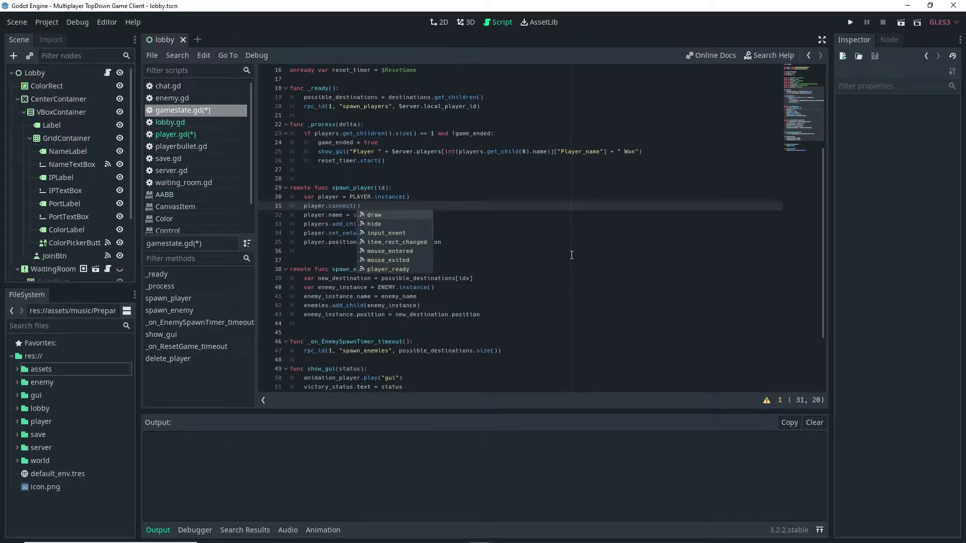
type("\"player_ready\",")
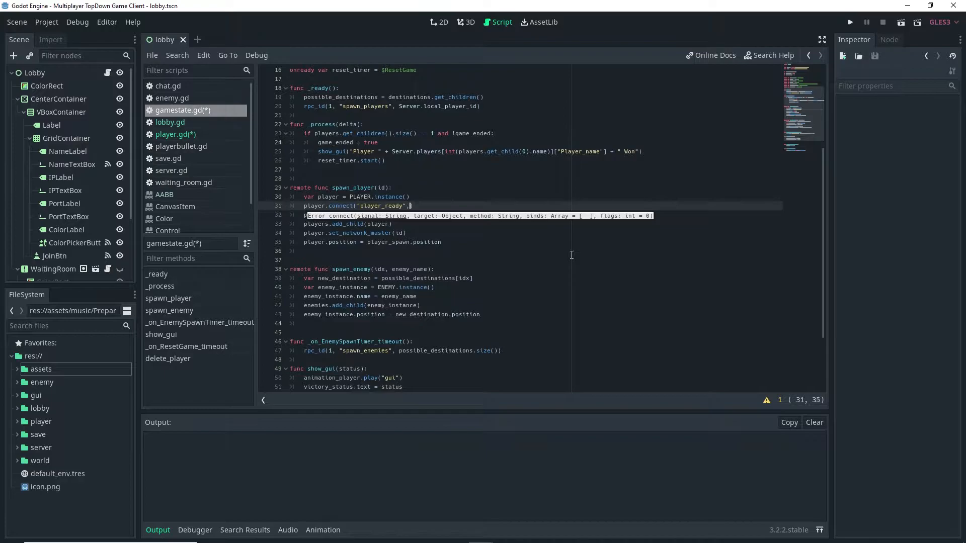
type("self, \"\"")
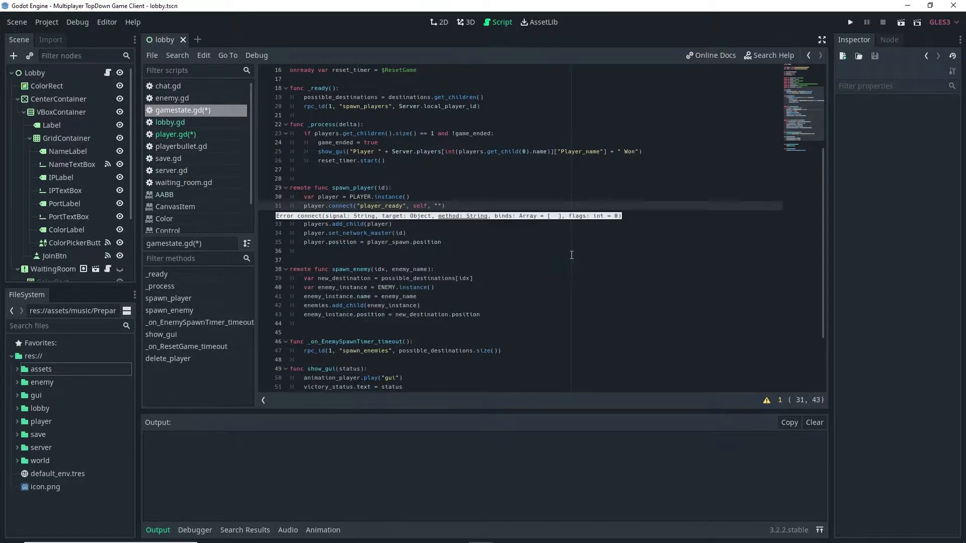
type("on_player")
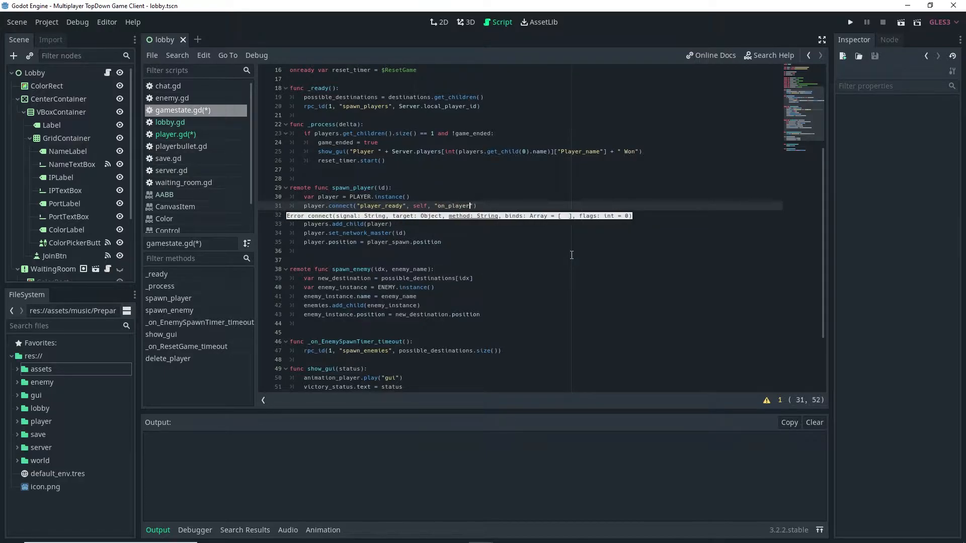
type("_ready")
type("f")
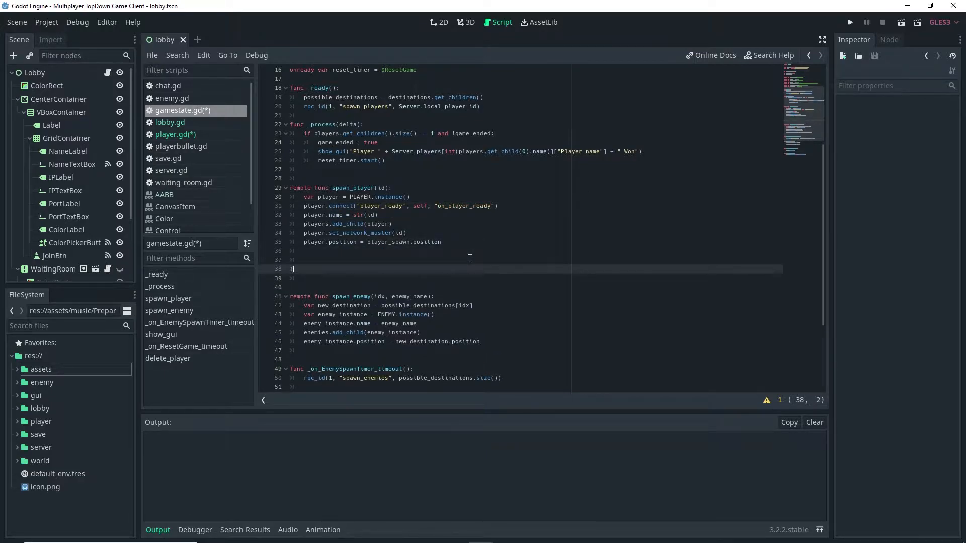
- Write func on_player_ready() that increments ready_players by 1
type("unc on_player_ready():")
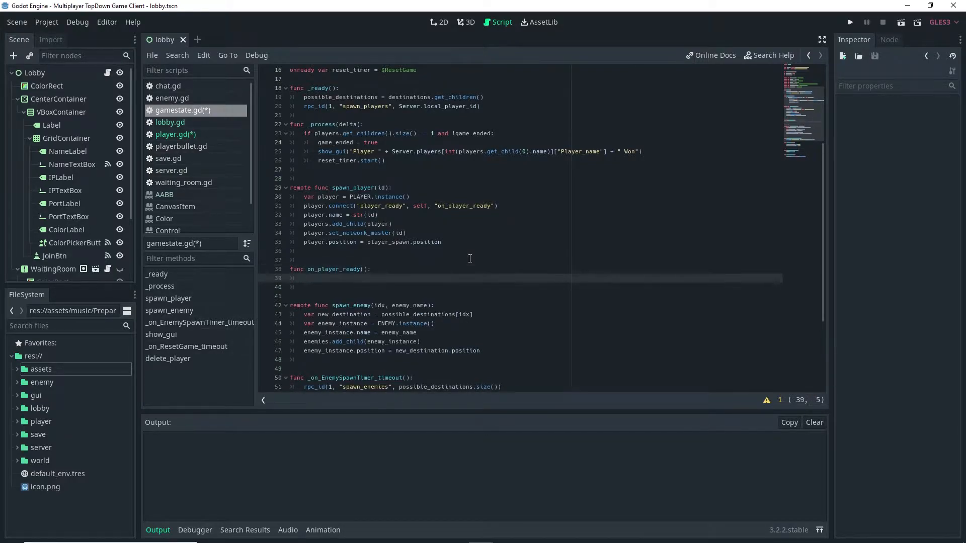
type("ready_players")
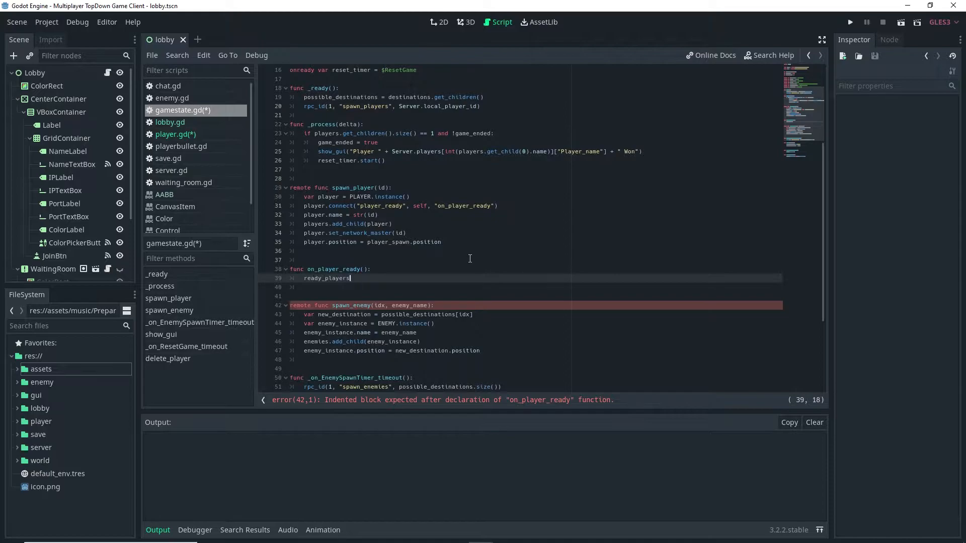
type("+= 1")
type("if")
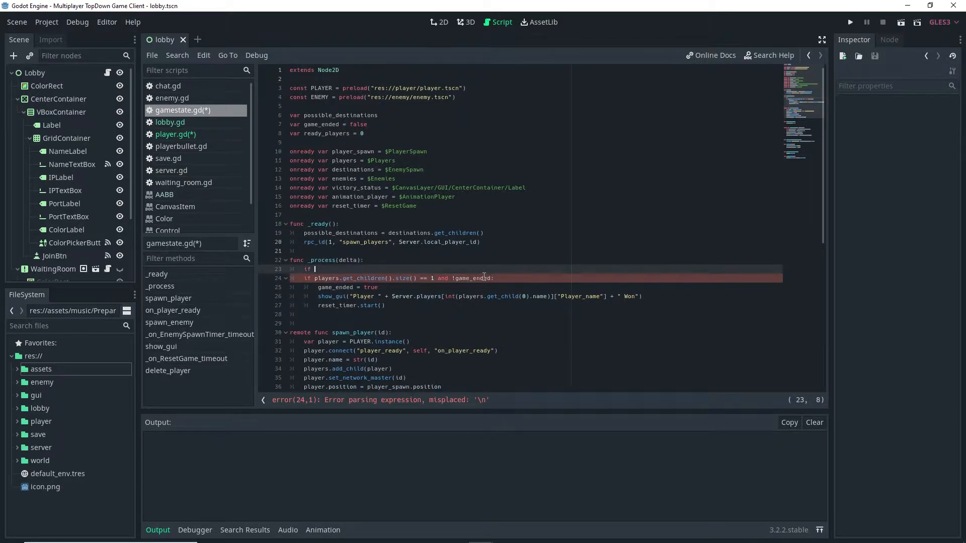
- Guard the _process win check with 'if ready_players == Server.players.size():' and launch the game
type("ready_players ==")
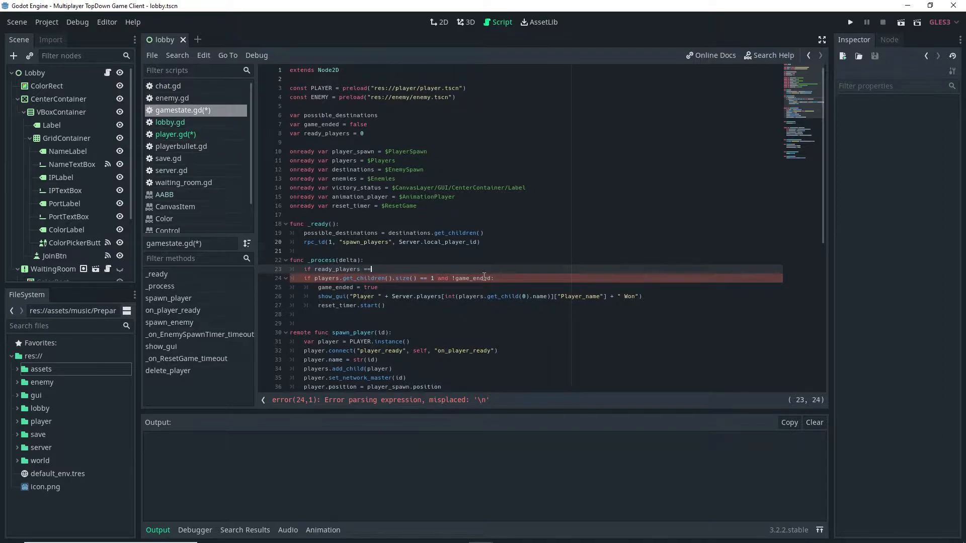
type("Server.players.s")
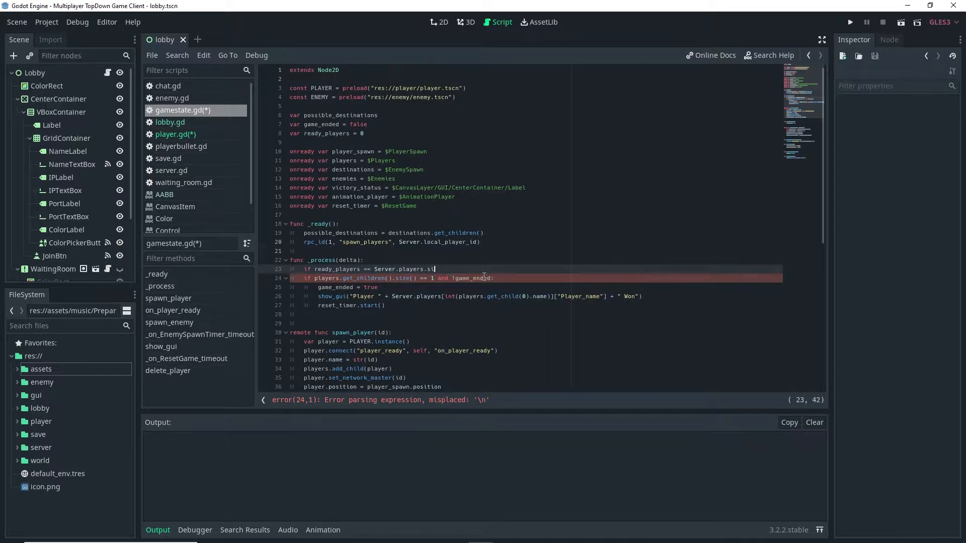
type("ize():")
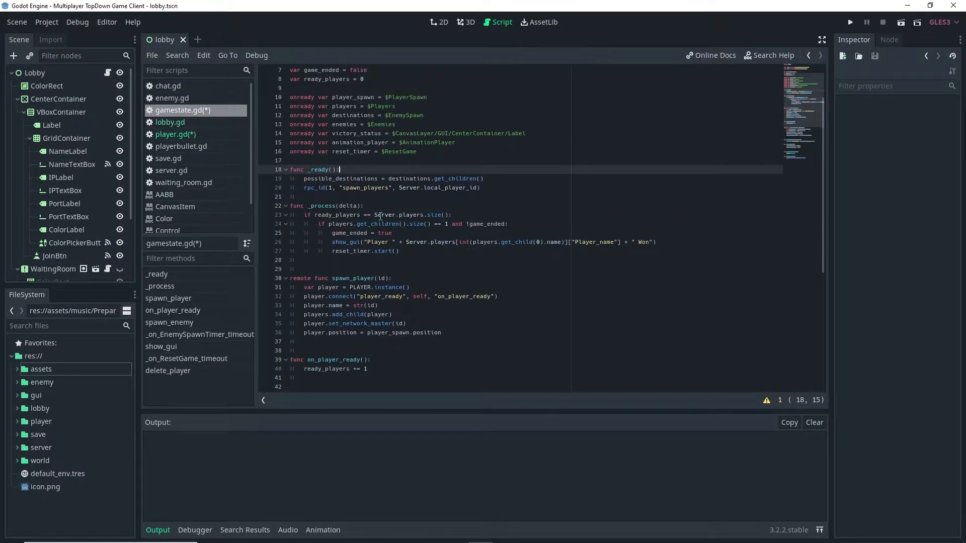
mouse_move(325, 228)
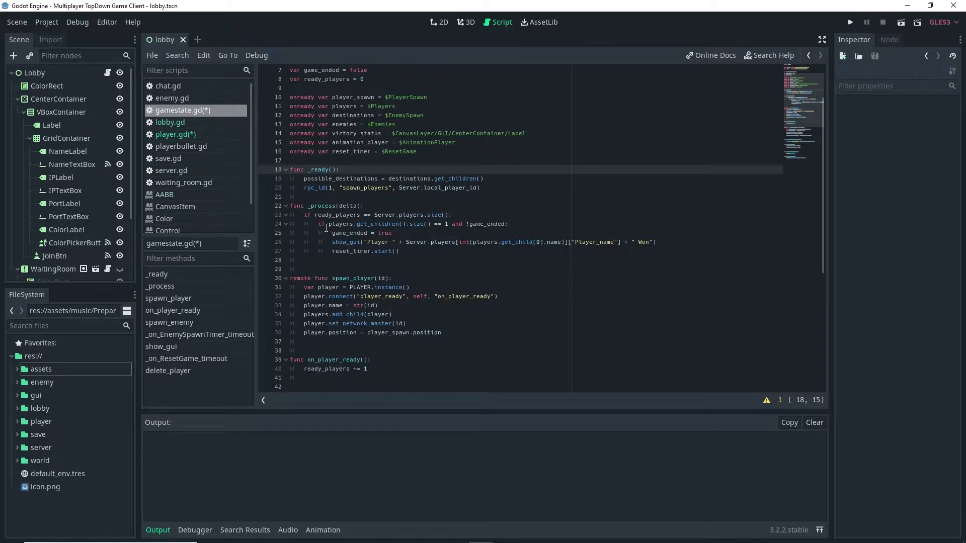
left_click(455, 215)
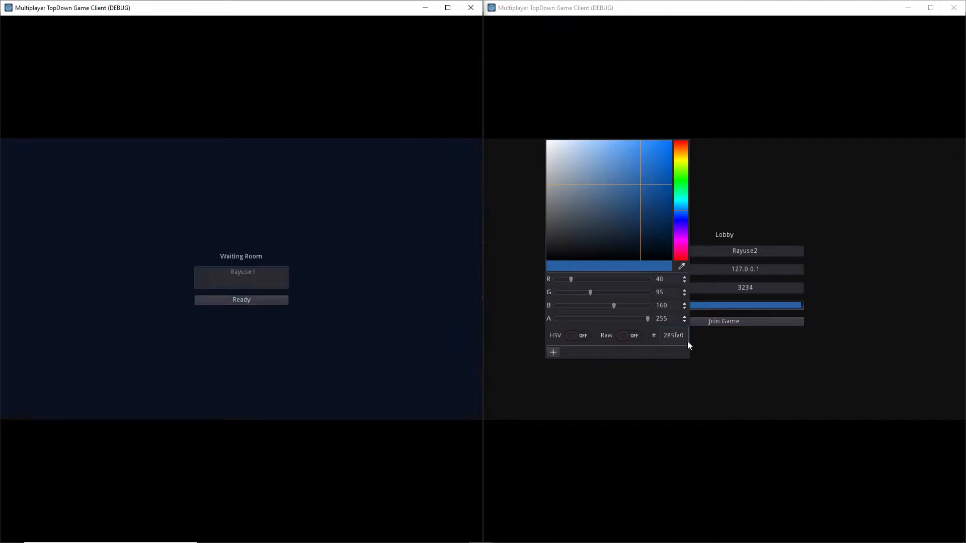
- Join the game with the second client and mark that player Ready in the Waiting Room
left_click(723, 321)
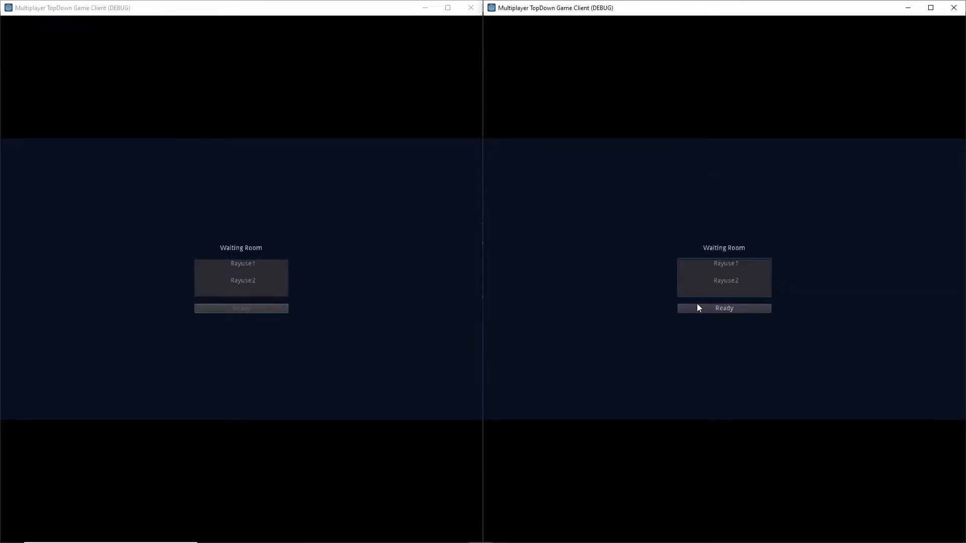
left_click(724, 308)
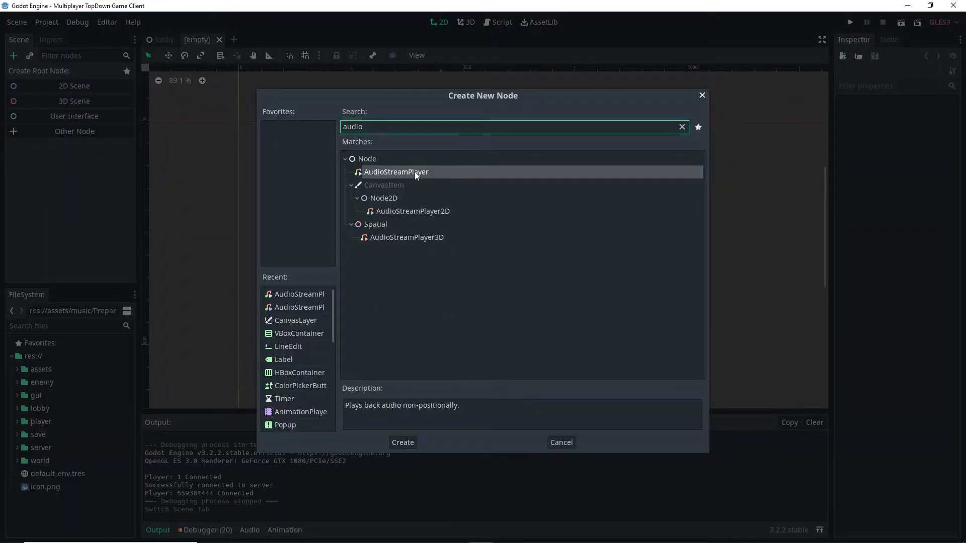
- Create a new scene with an AudioStreamPlayer as its root node
left_click(403, 443)
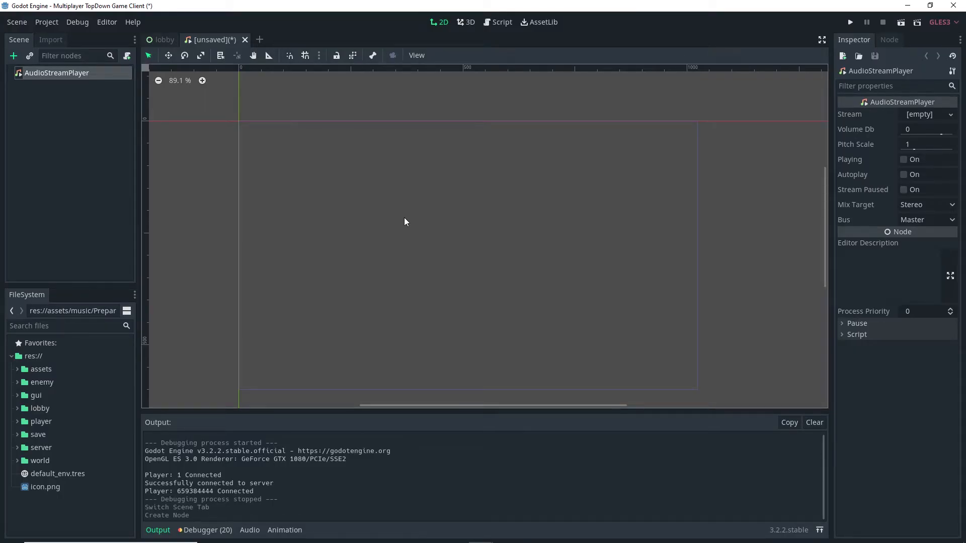
mouse_move(282, 251)
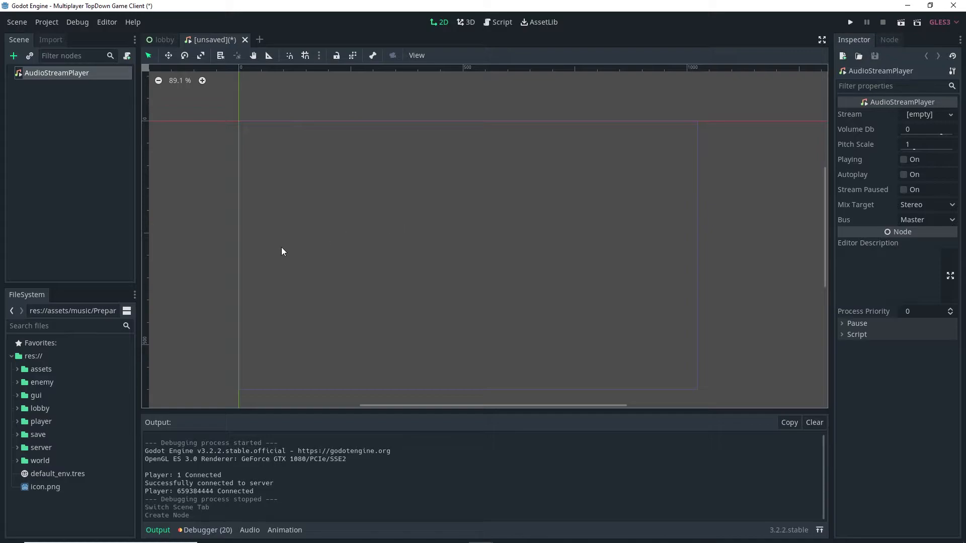
left_click(41, 369)
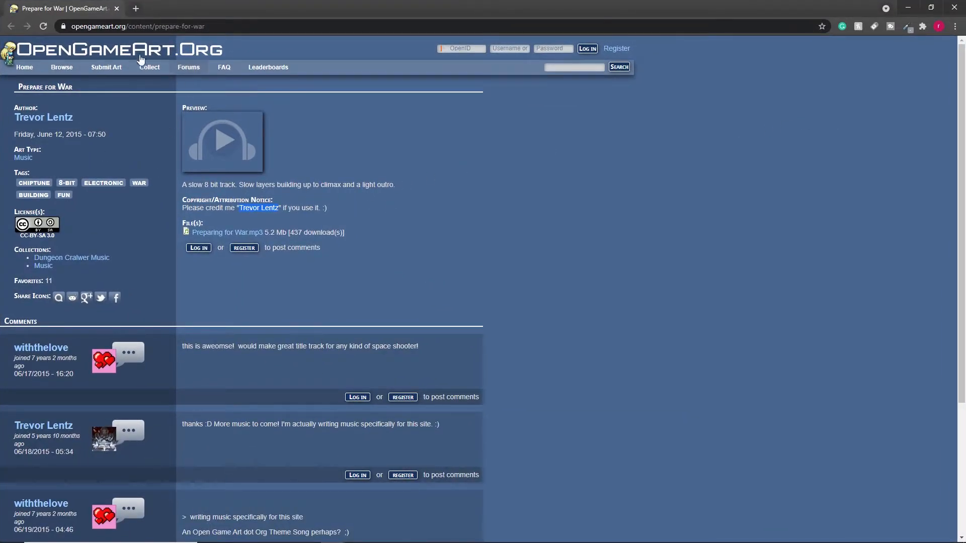
mouse_move(44, 117)
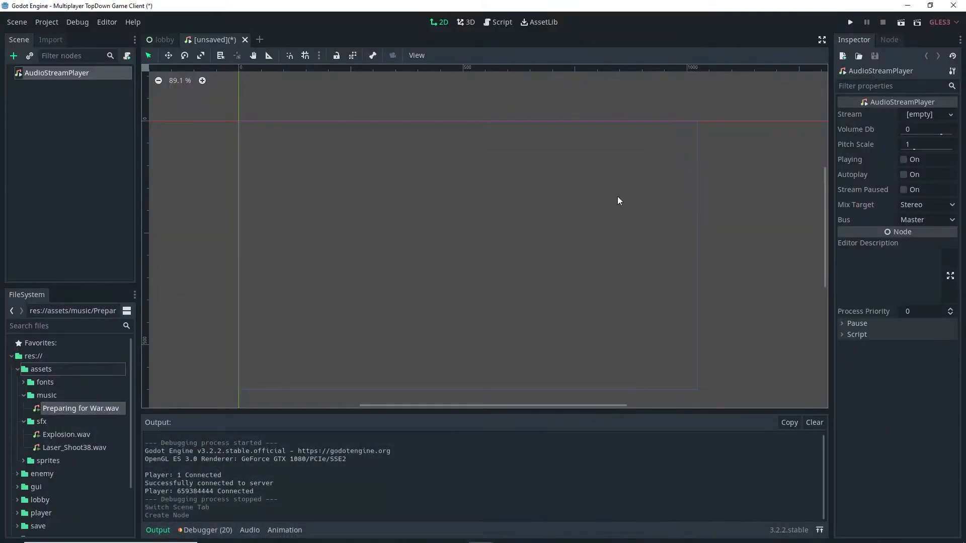
mouse_move(579, 386)
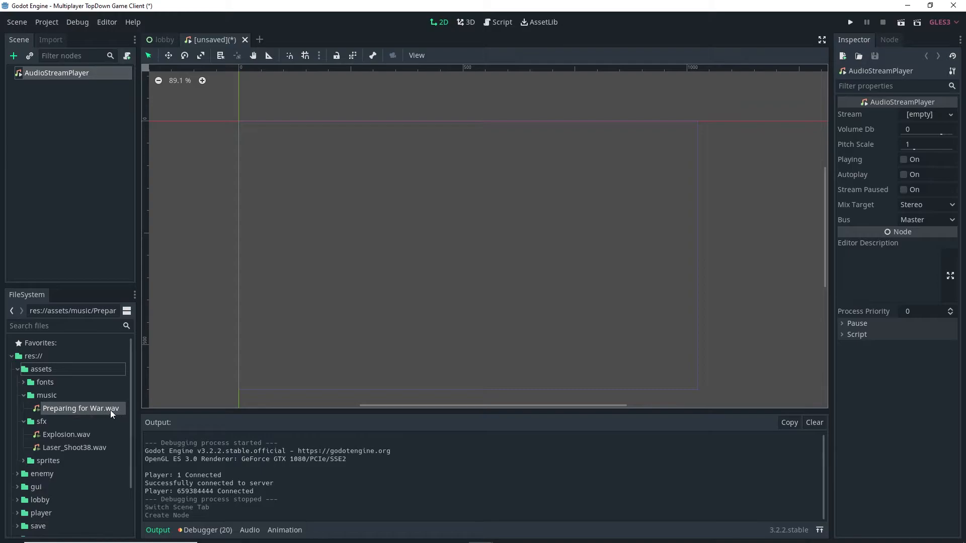
mouse_move(96, 413)
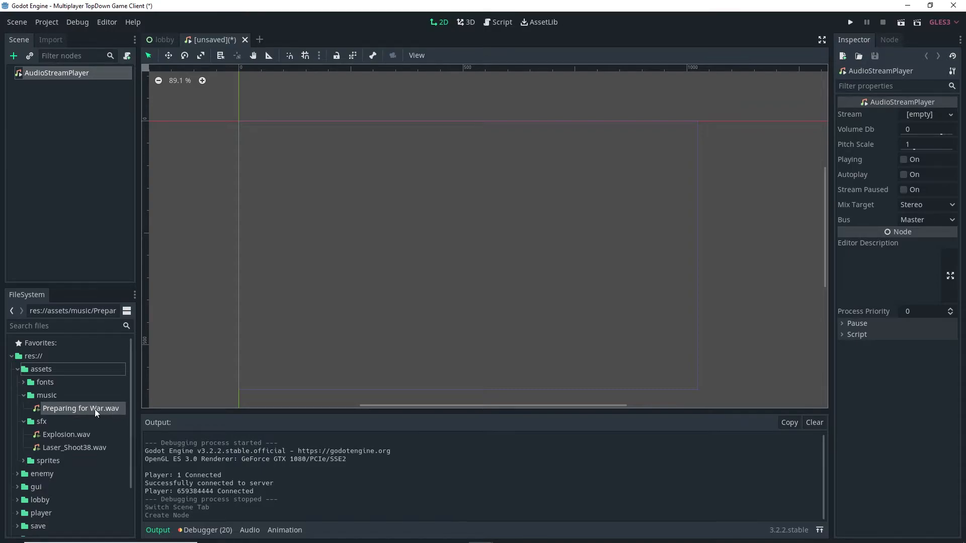
mouse_move(123, 168)
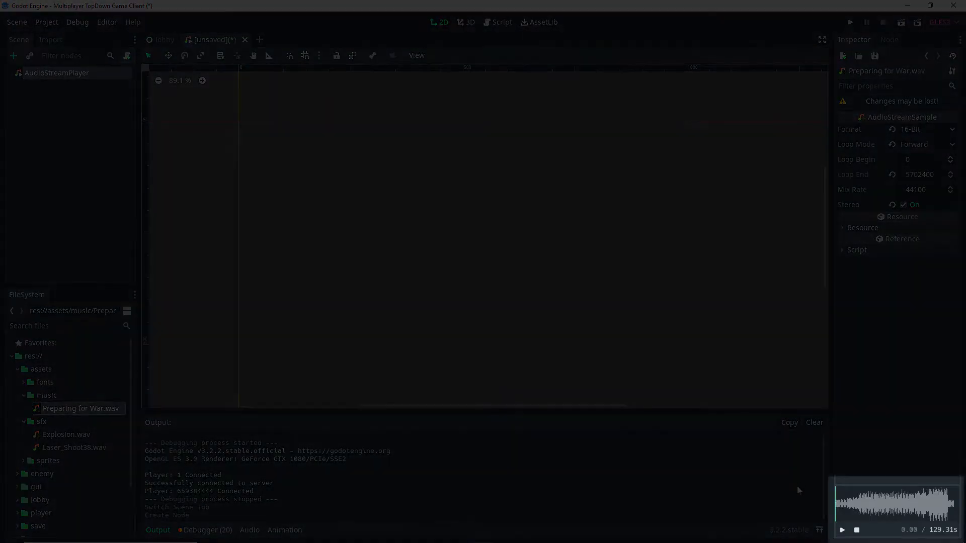
- Play and stop the Inspector preview of Preparing for War.wav
left_click(842, 530)
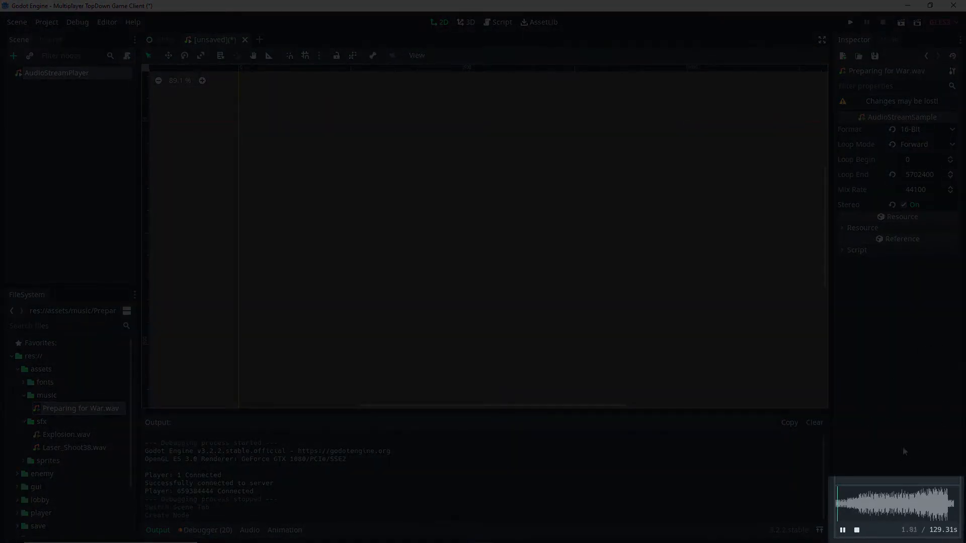
left_click(856, 530)
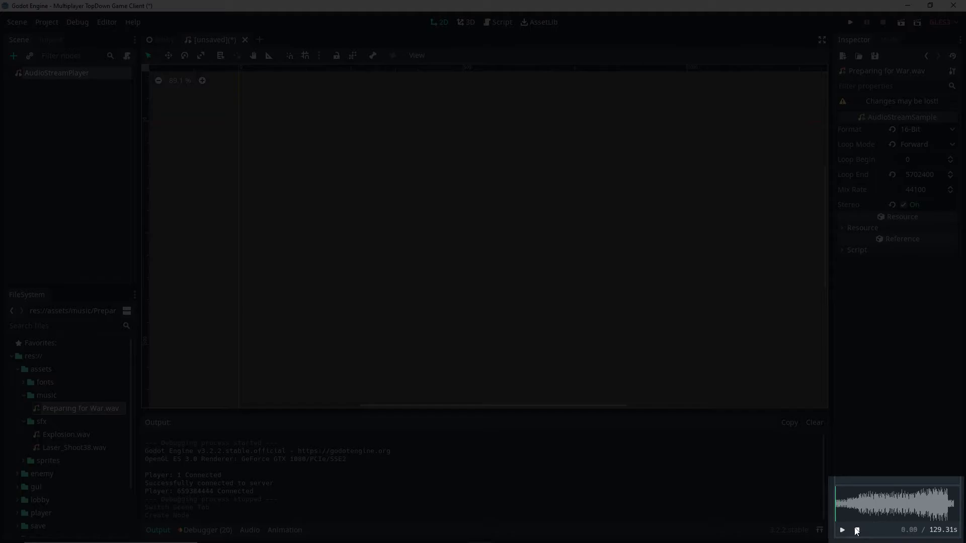
left_click(856, 529)
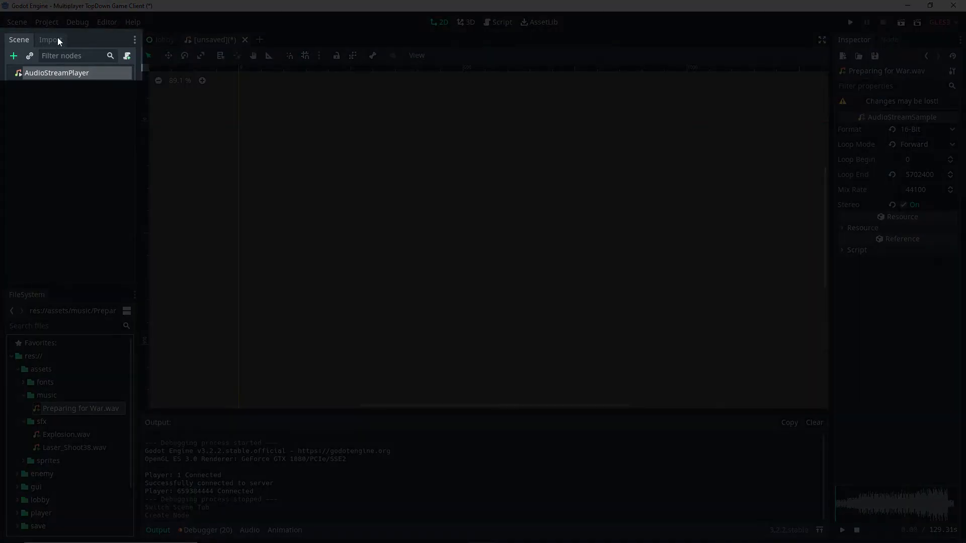
- Reimport Preparing for War.wav with Loop on, then select the AudioStreamPlayer node
left_click(50, 40)
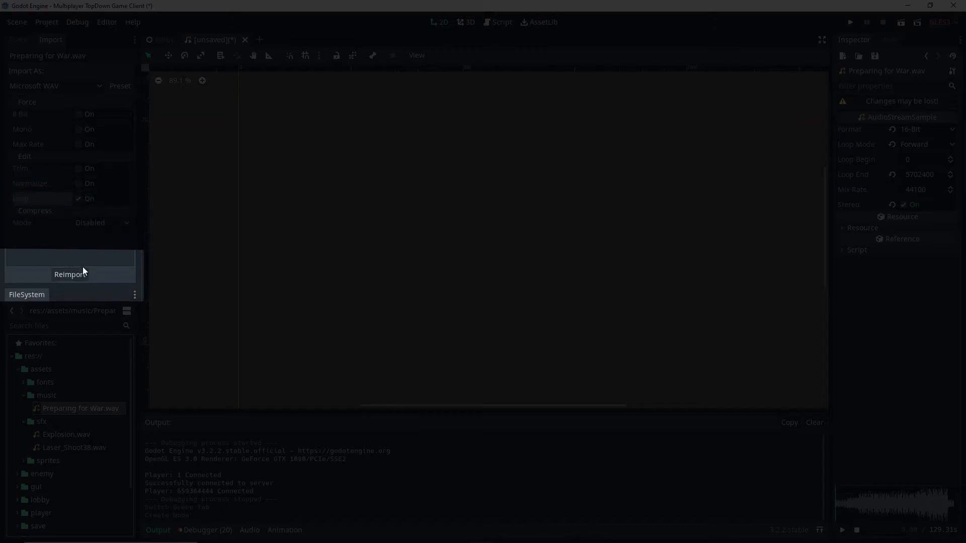
left_click(70, 274)
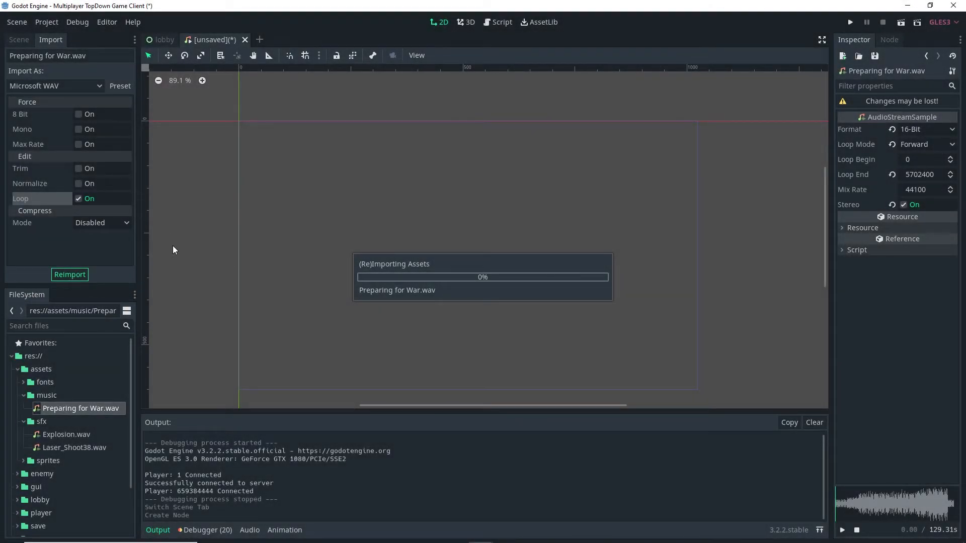
left_click(17, 39)
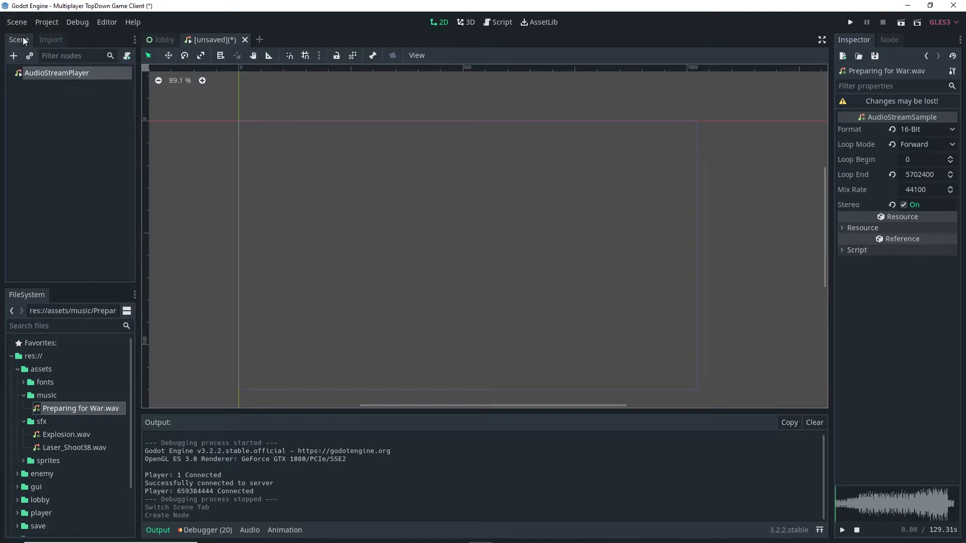
left_click(56, 73)
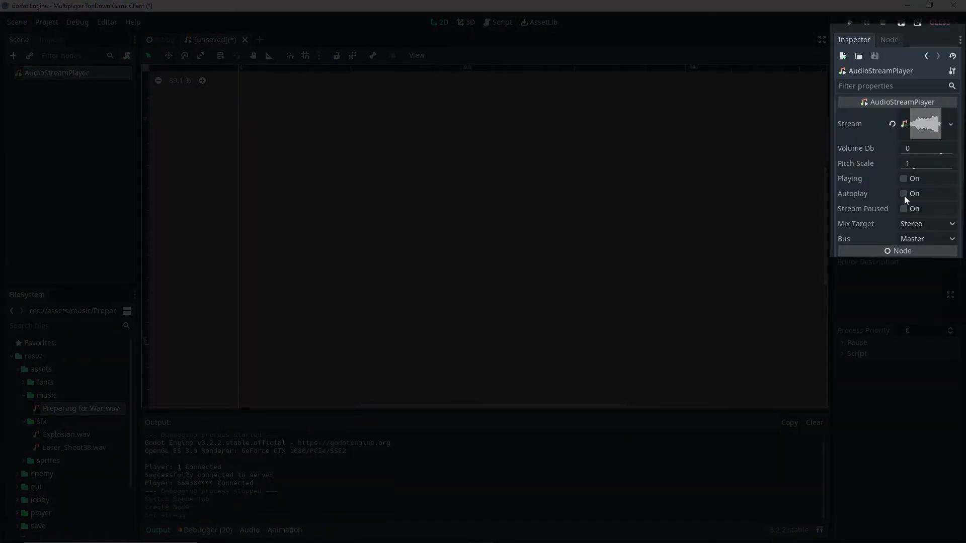
- Turn on Autoplay and save the scene as music.tscn in a new 'music' folder
left_click(905, 193)
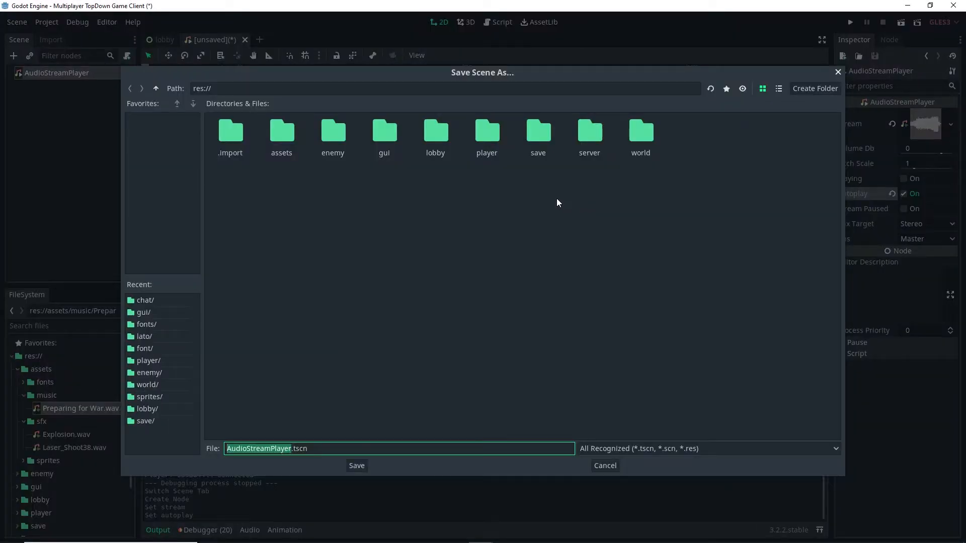
left_click(815, 88)
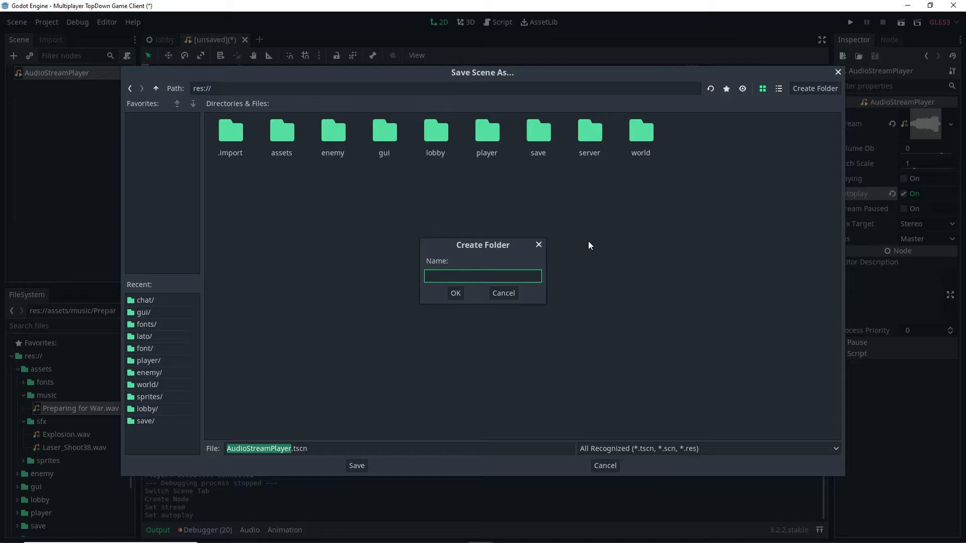
type("music")
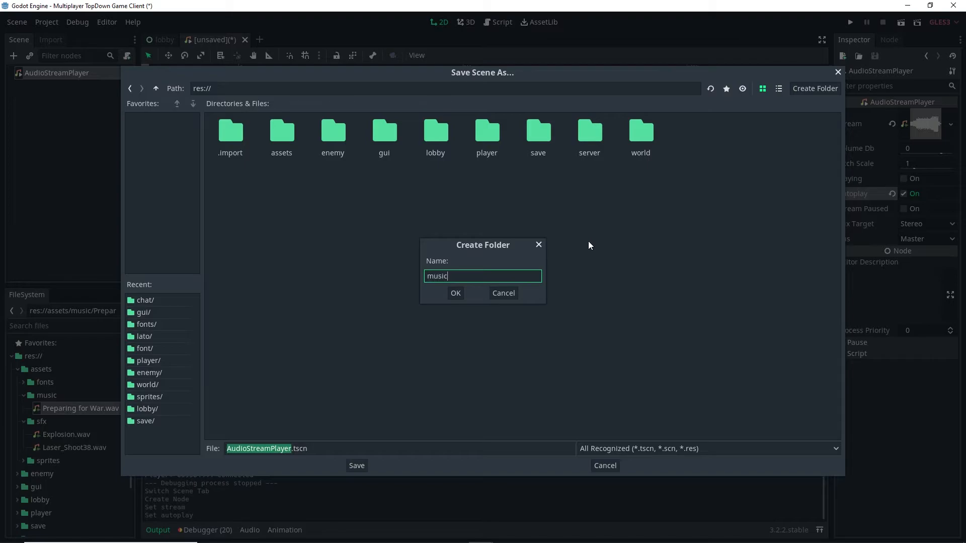
left_click(455, 293)
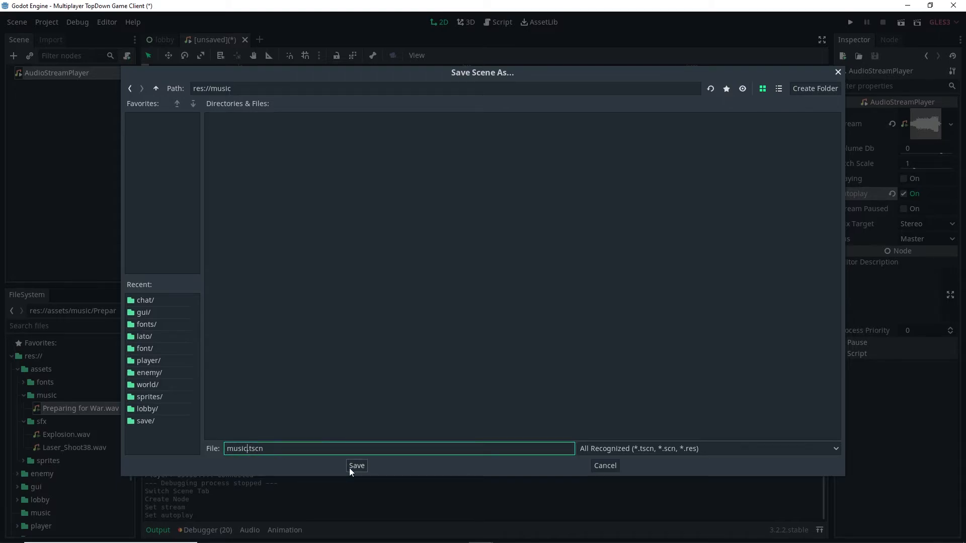
left_click(357, 465)
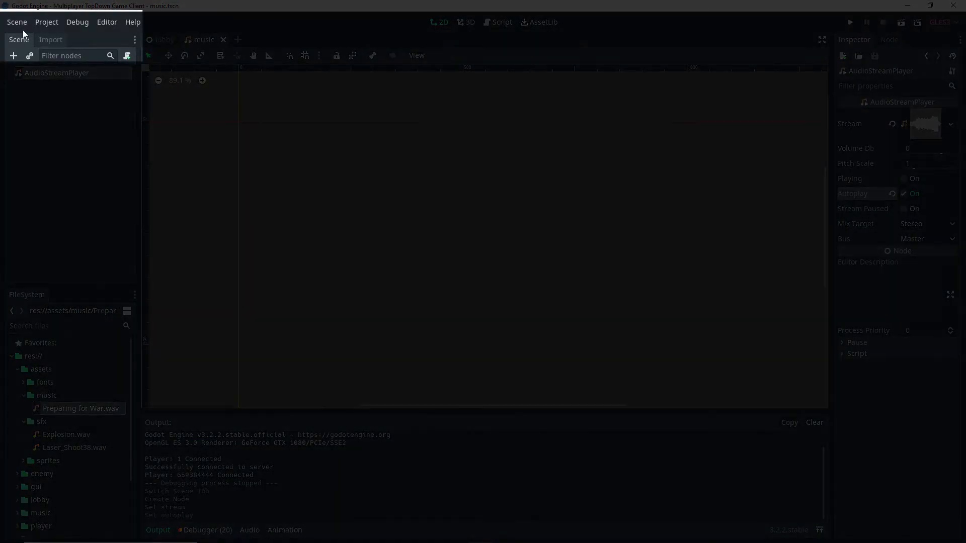
- Add res://music/music.tscn as the Music autoload in Project Settings
left_click(46, 21)
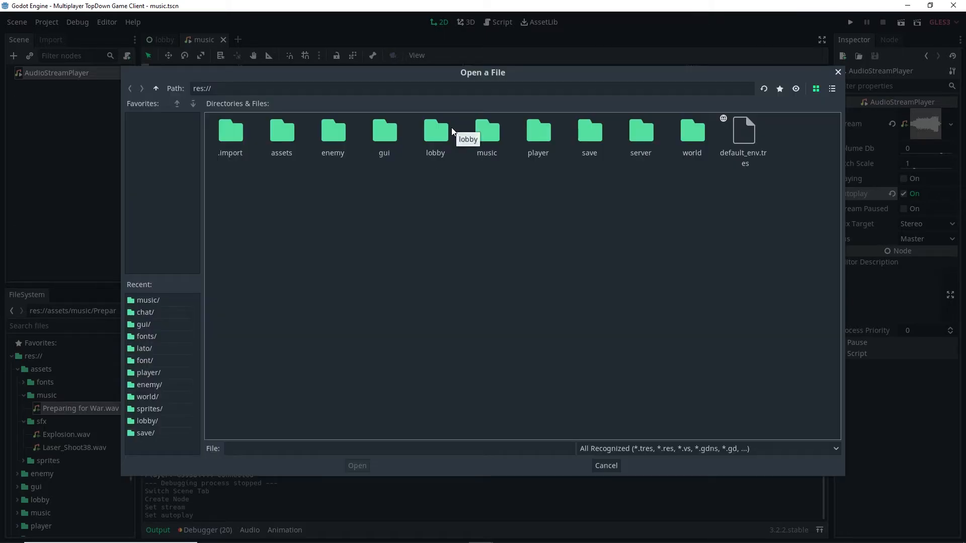
double_click(486, 131)
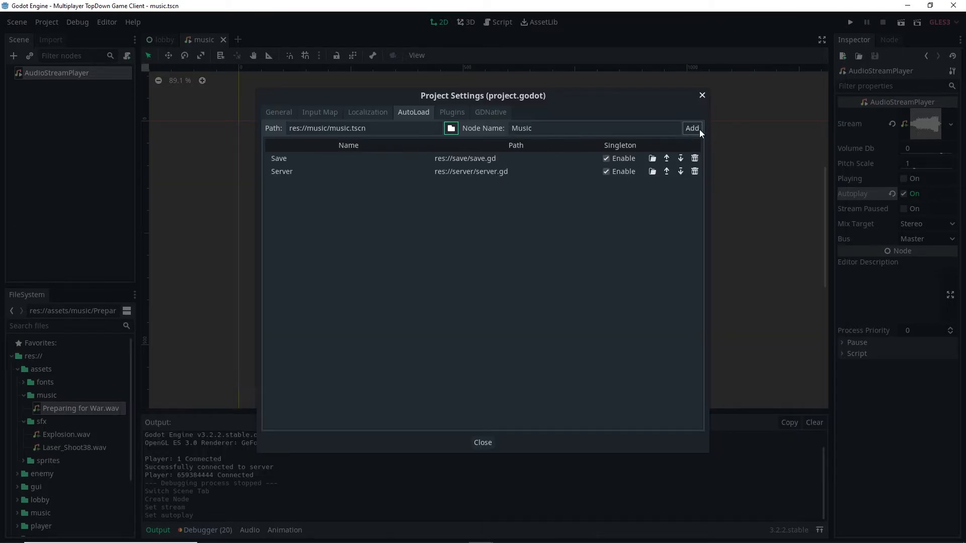
left_click(691, 129)
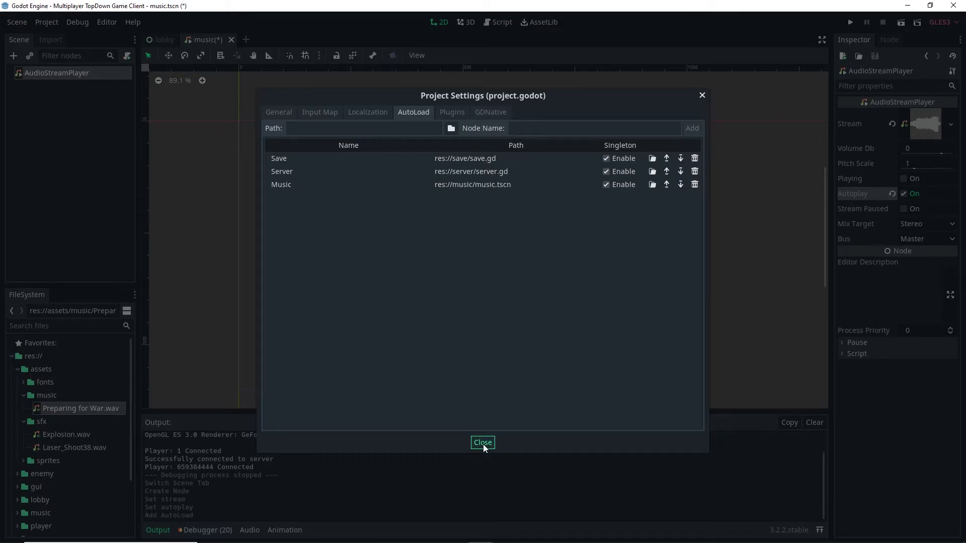
left_click(482, 443)
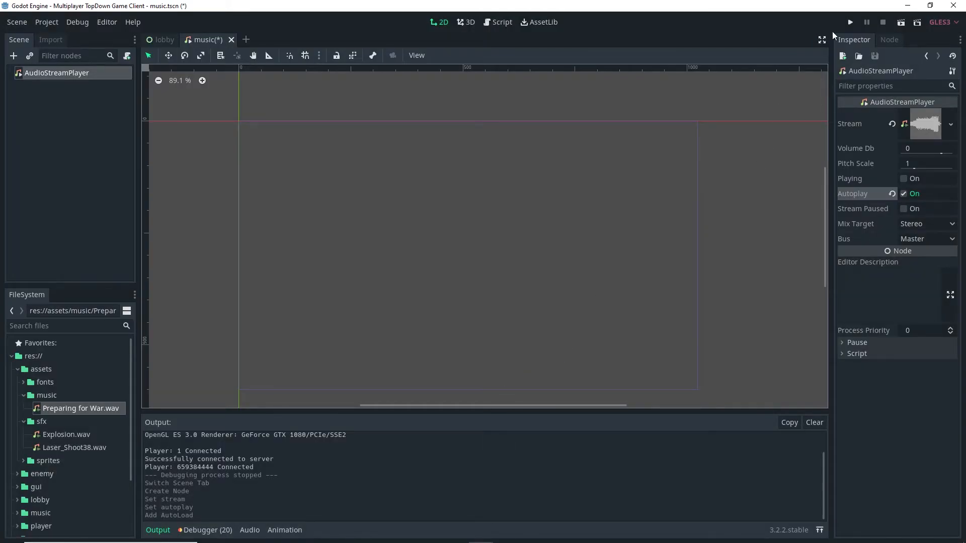
- Test-run the game, set the music player volume to -10 dB, and close the game window
left_click(850, 22)
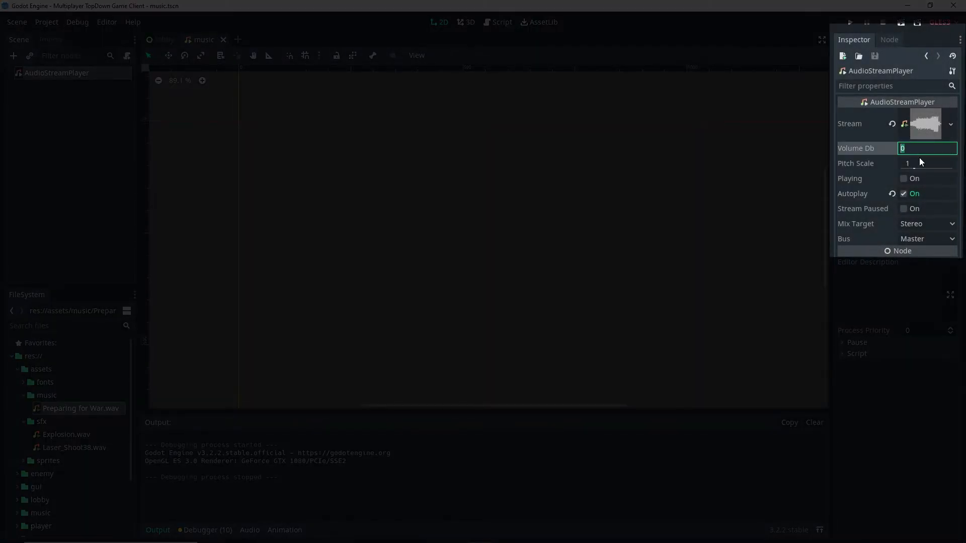
type("-10")
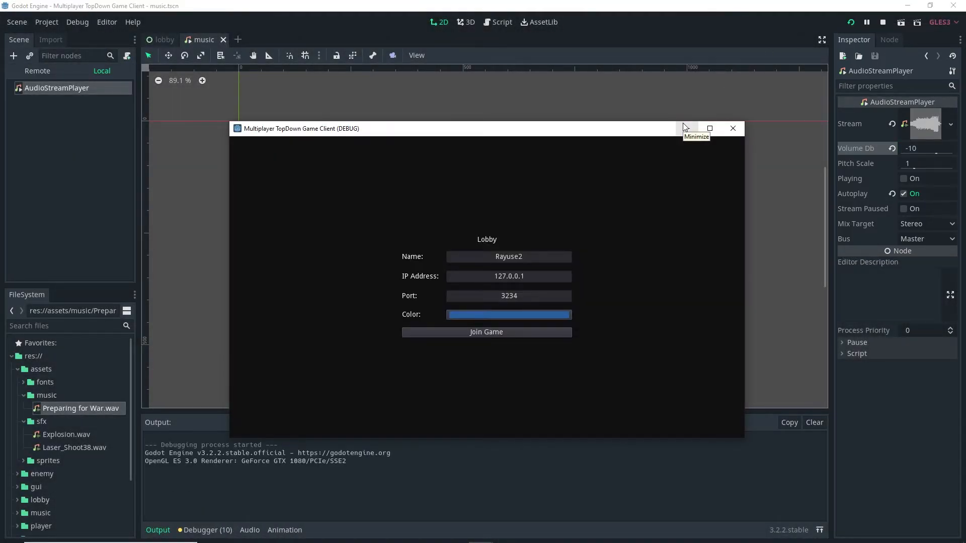
mouse_move(733, 129)
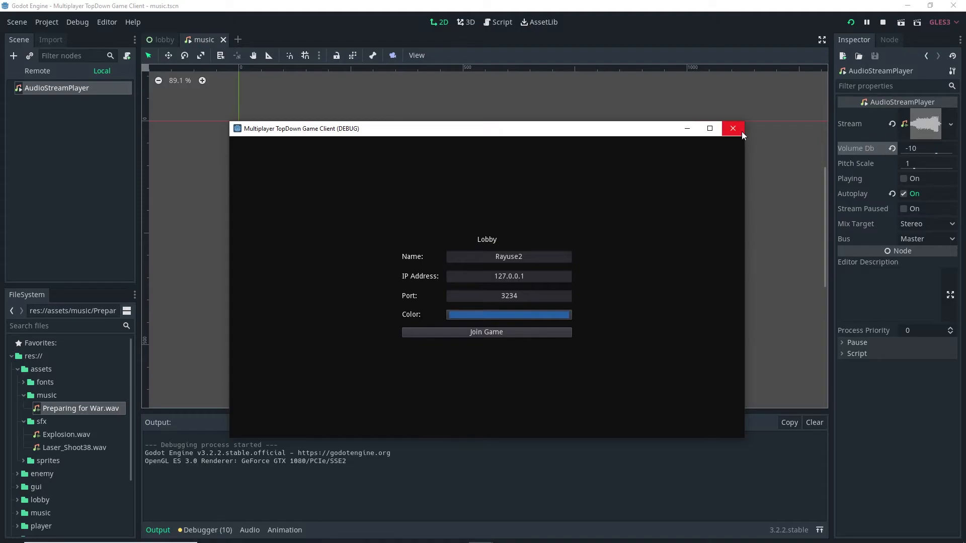
left_click(733, 128)
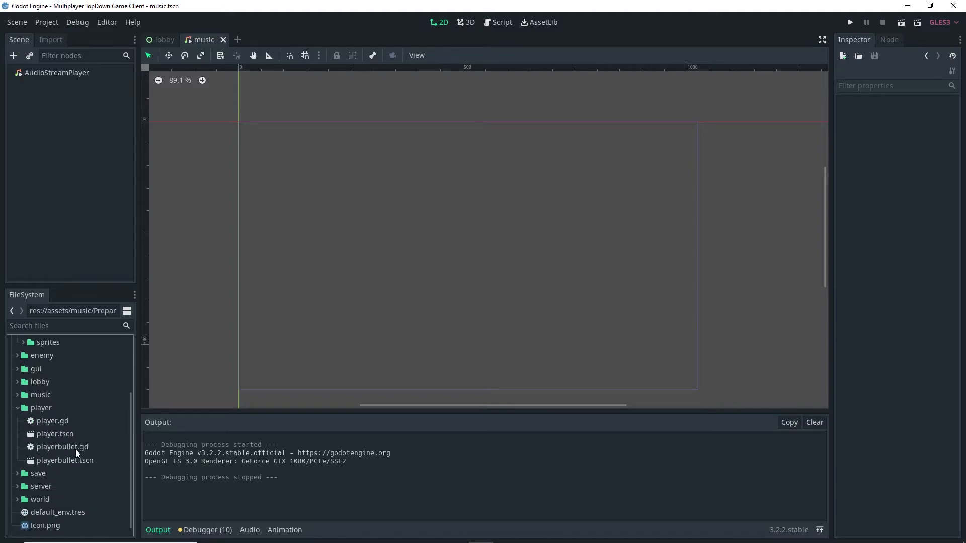
- Open playerbullet.tscn and look for the AudioStreamPlayer2D node type to add
left_click(65, 460)
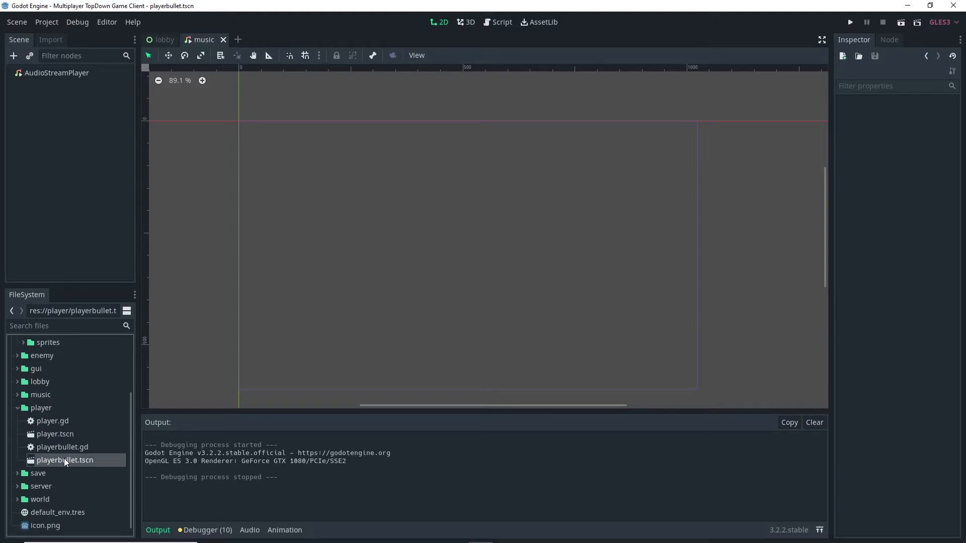
double_click(65, 460)
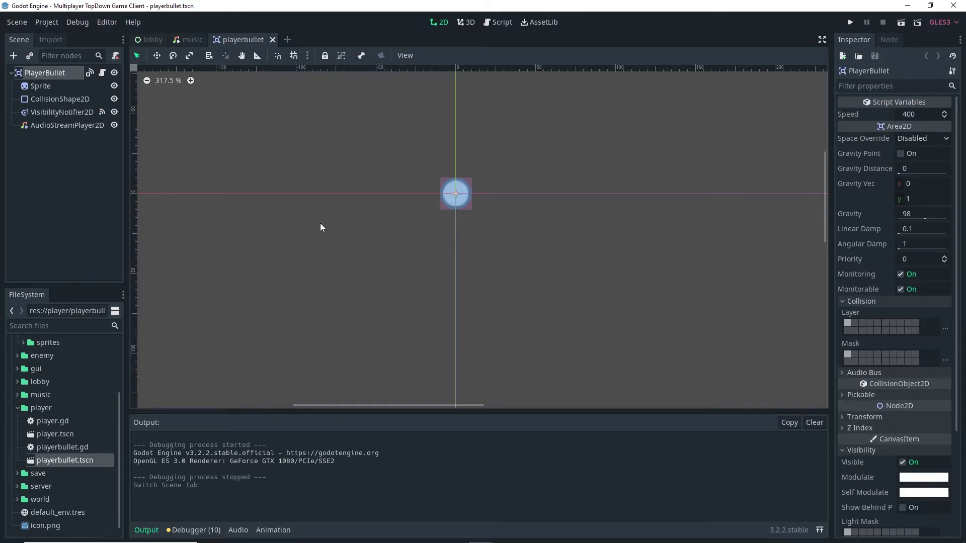
mouse_move(275, 204)
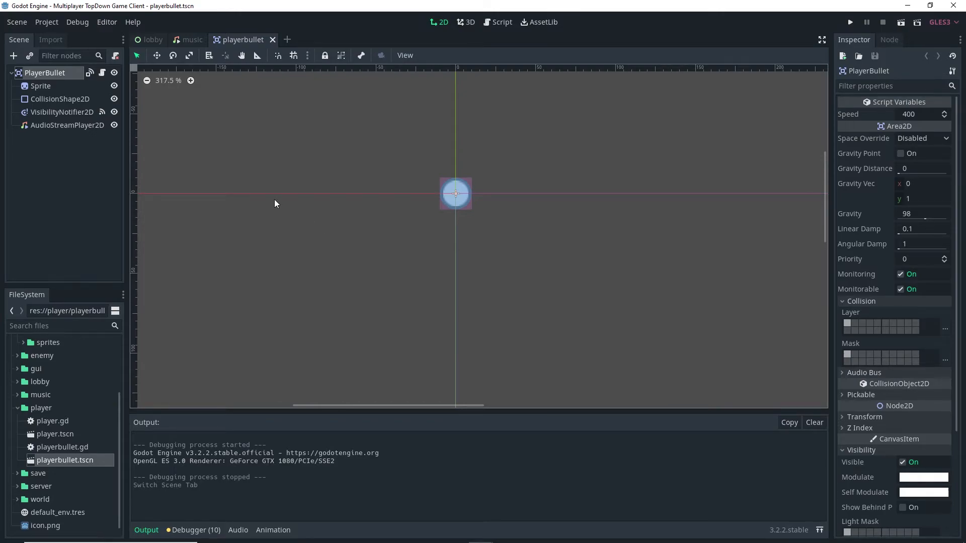
mouse_move(428, 85)
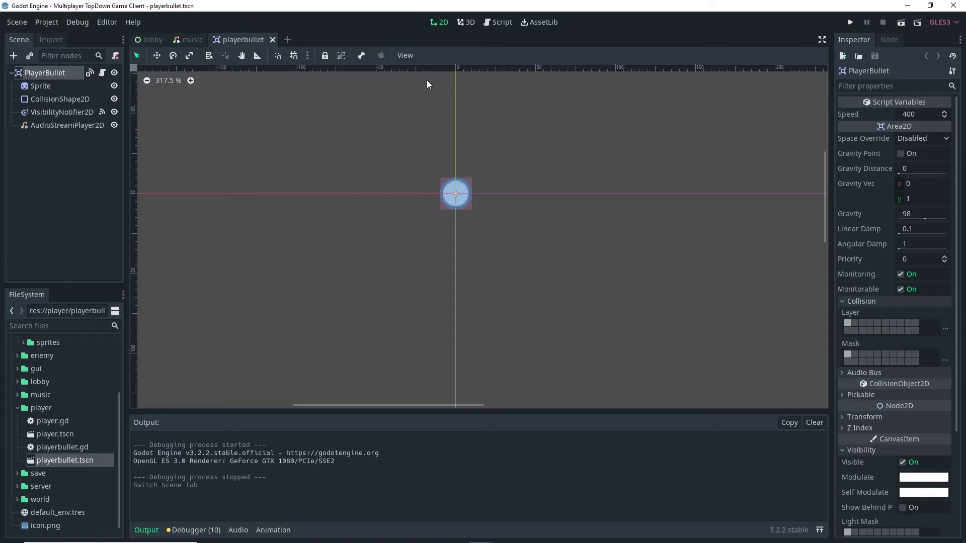
left_click(502, 22)
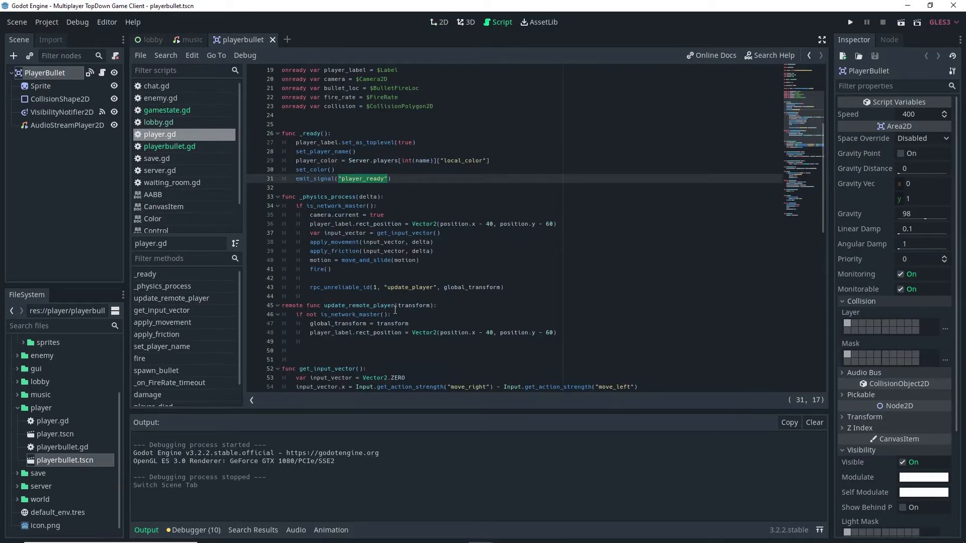
scroll("down", 3)
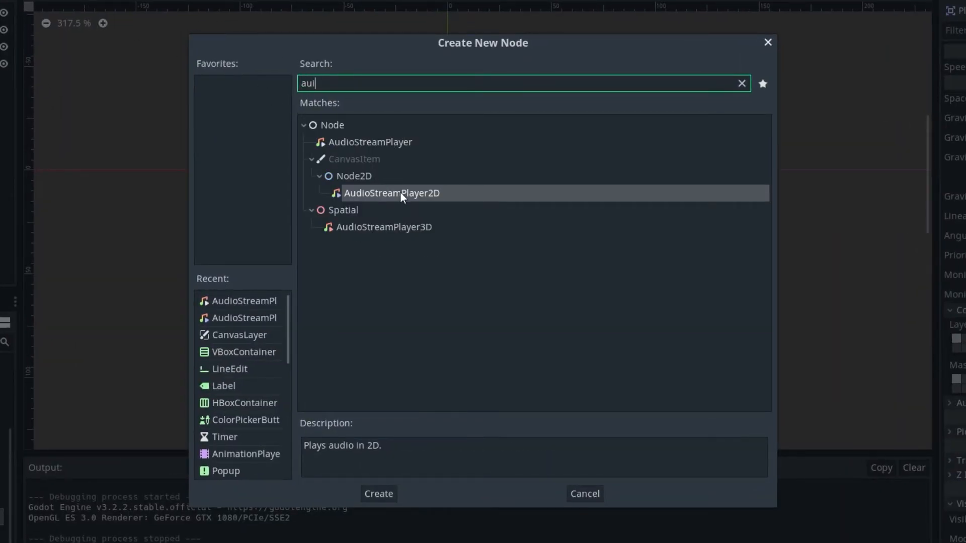
- Add an AudioStreamPlayer2D autoplaying Laser_Shoot38.wav to the bullet, then save and run
left_click(379, 494)
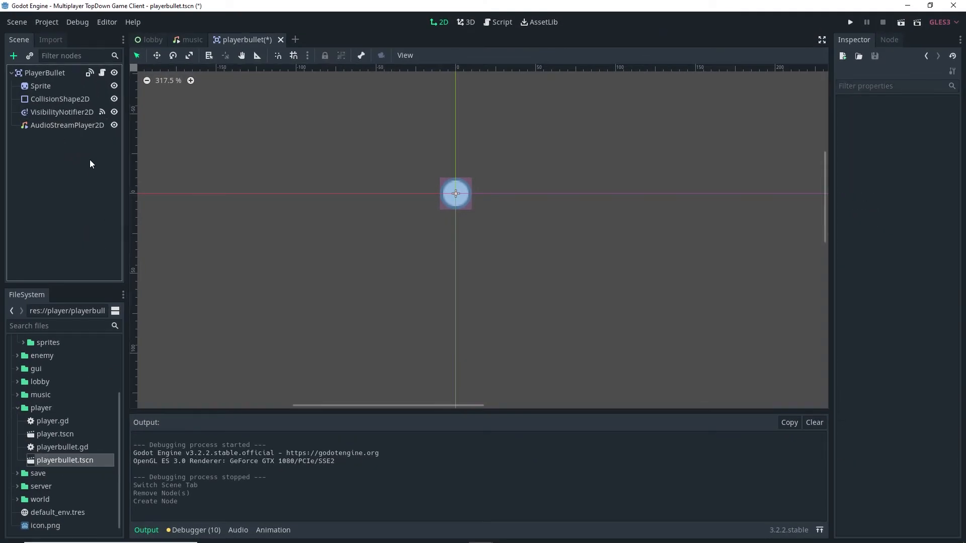
left_click(66, 125)
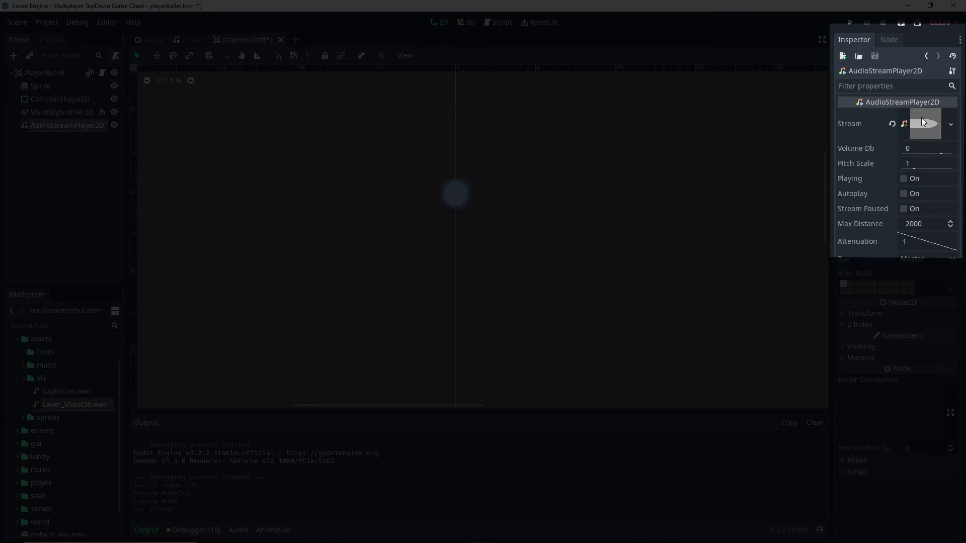
left_click(903, 193)
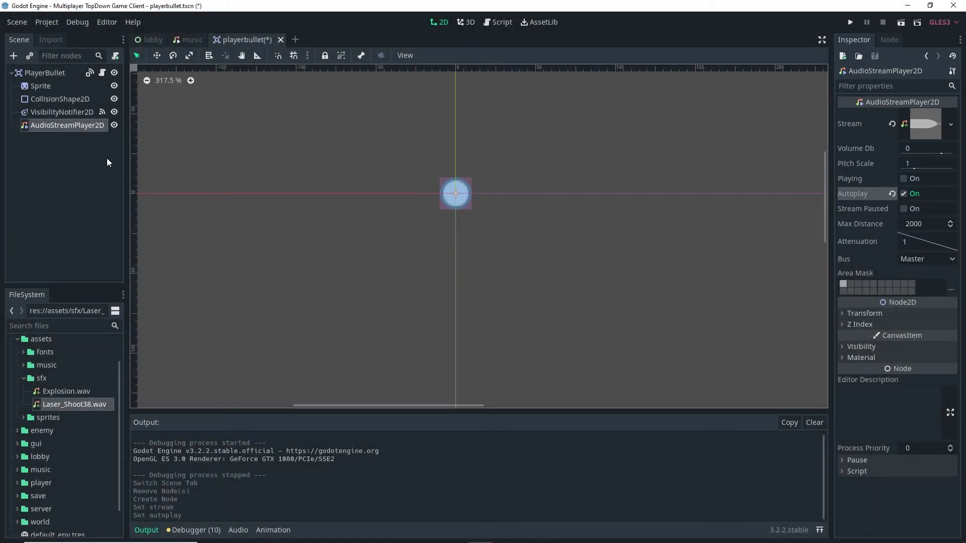
mouse_move(123, 128)
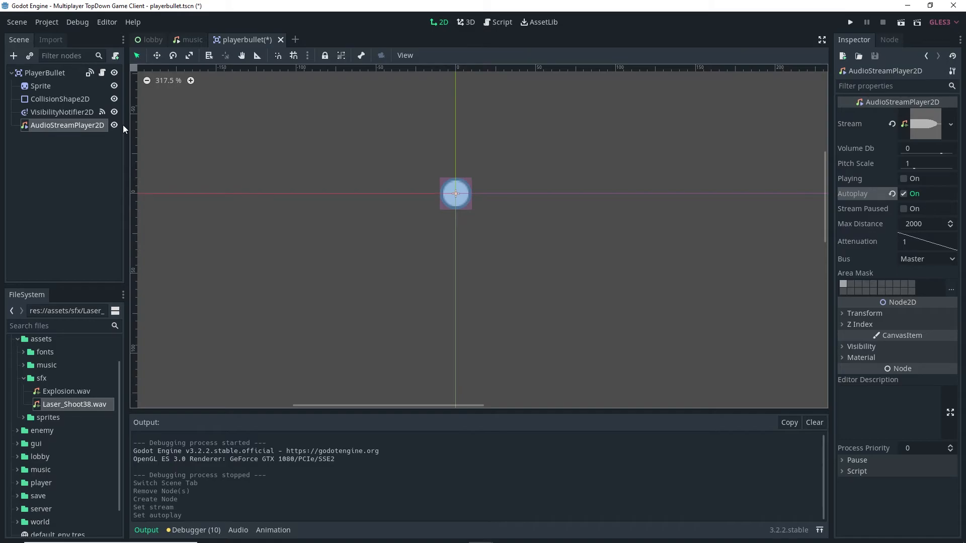
mouse_move(372, 46)
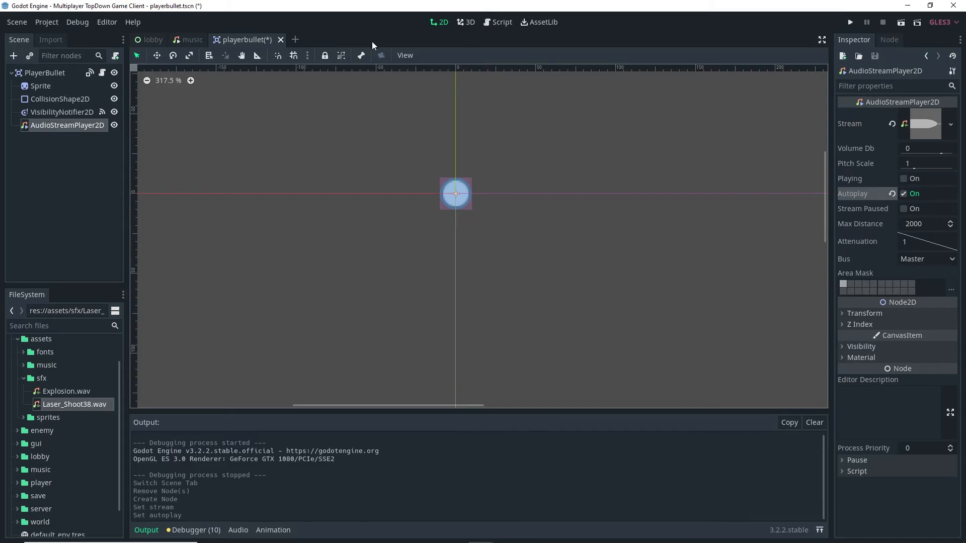
key("ctrl+s")
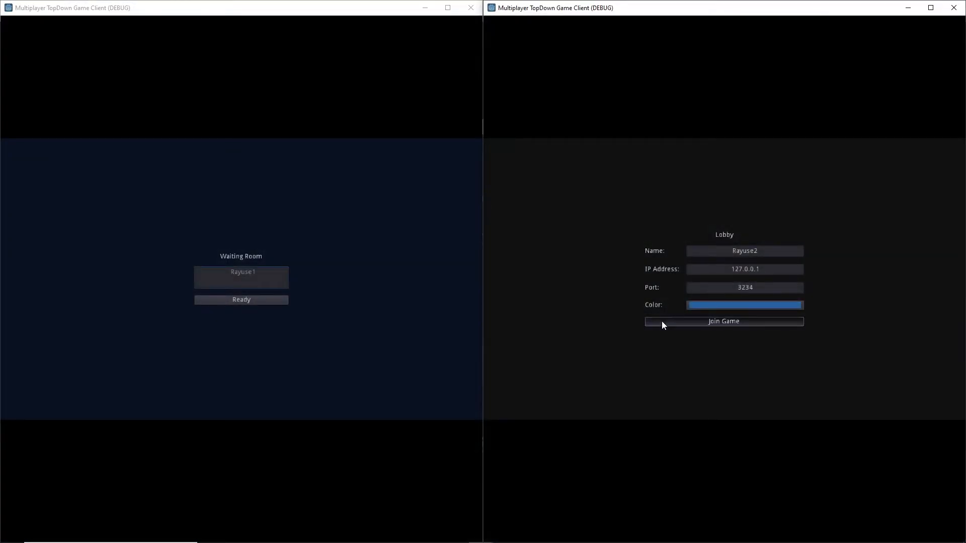
- Join the second client into the running game to hear the laser sound
left_click(724, 321)
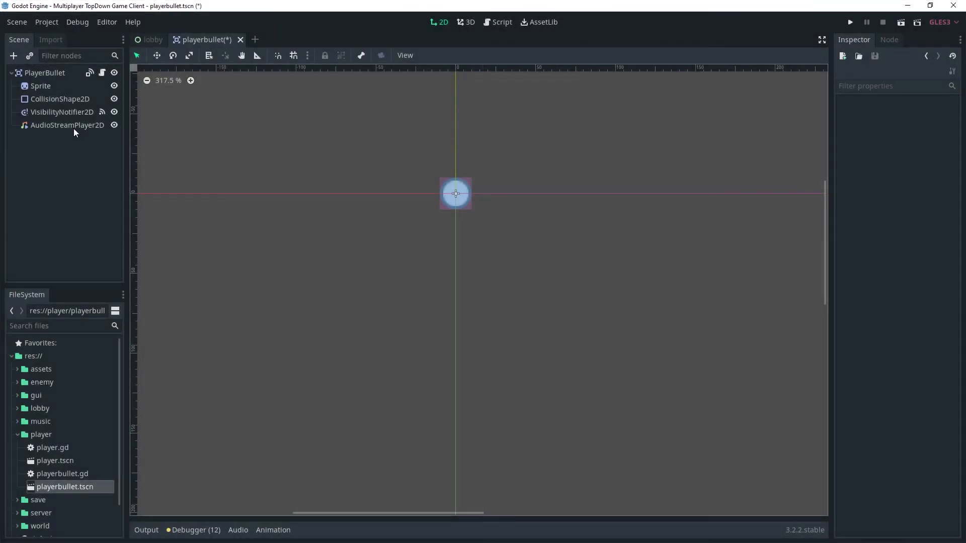
- Set the bullet AudioStreamPlayer2D volume to -10 dB, preview it, and rerun the game
left_click(67, 125)
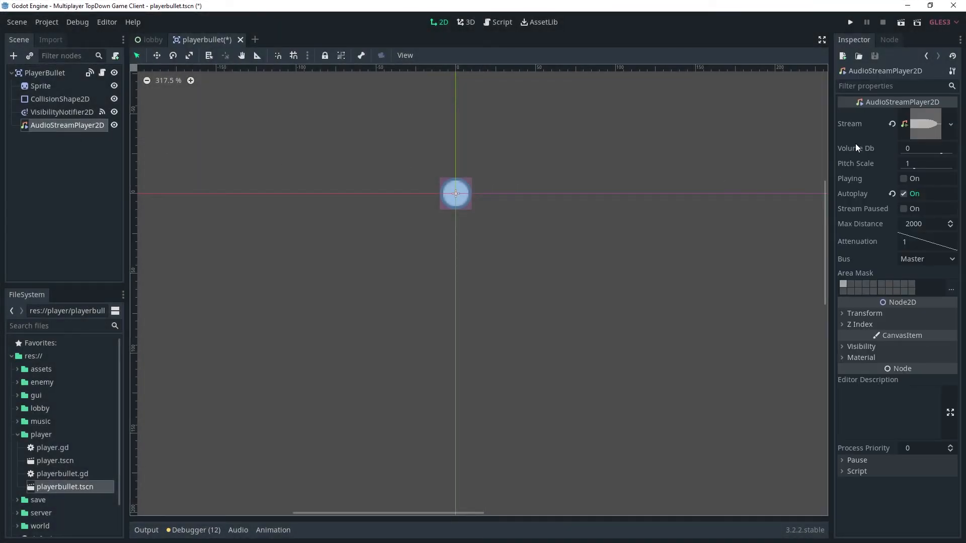
left_click(925, 148)
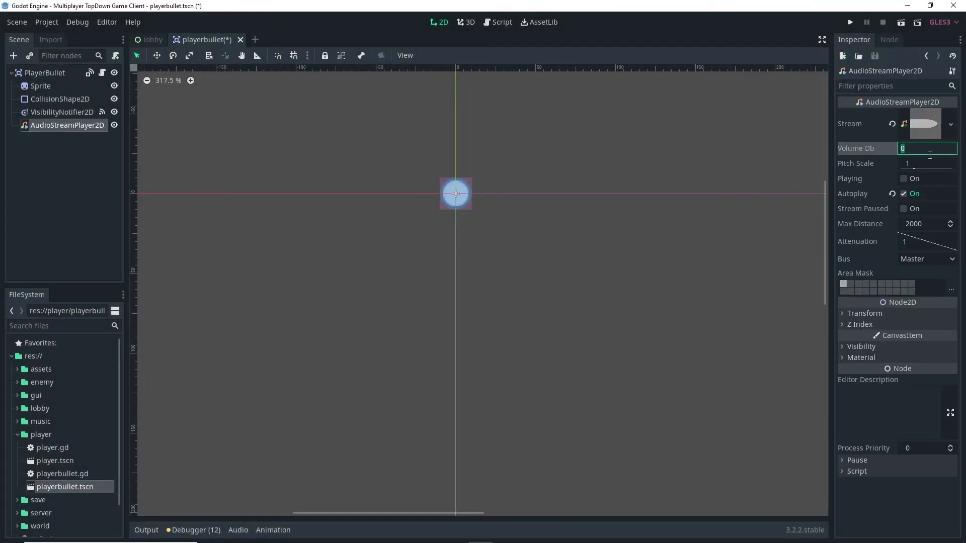
type("-10")
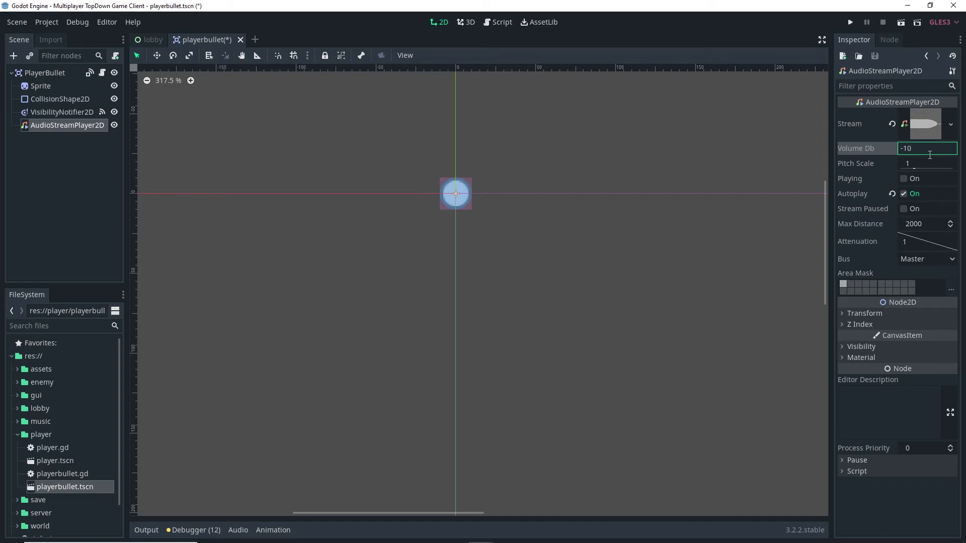
left_click(905, 179)
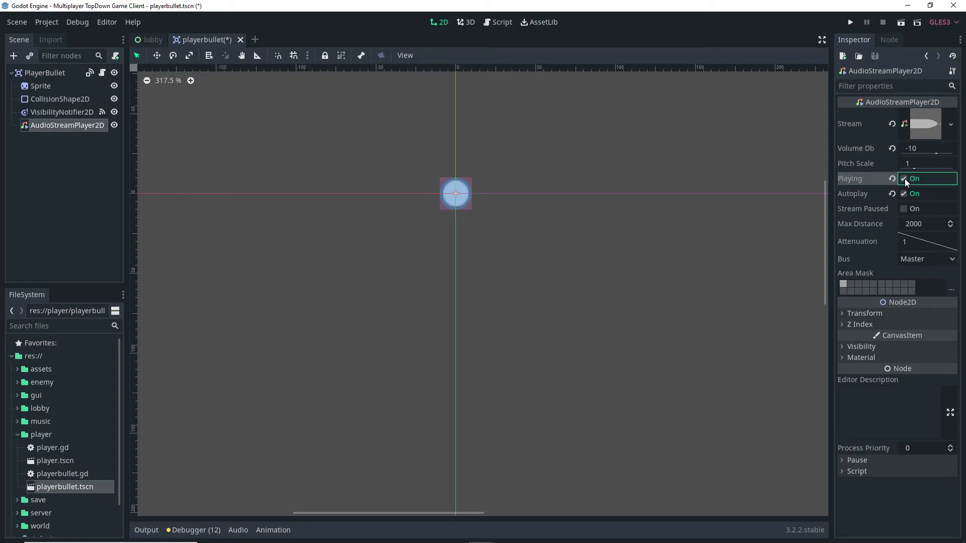
left_click(905, 179)
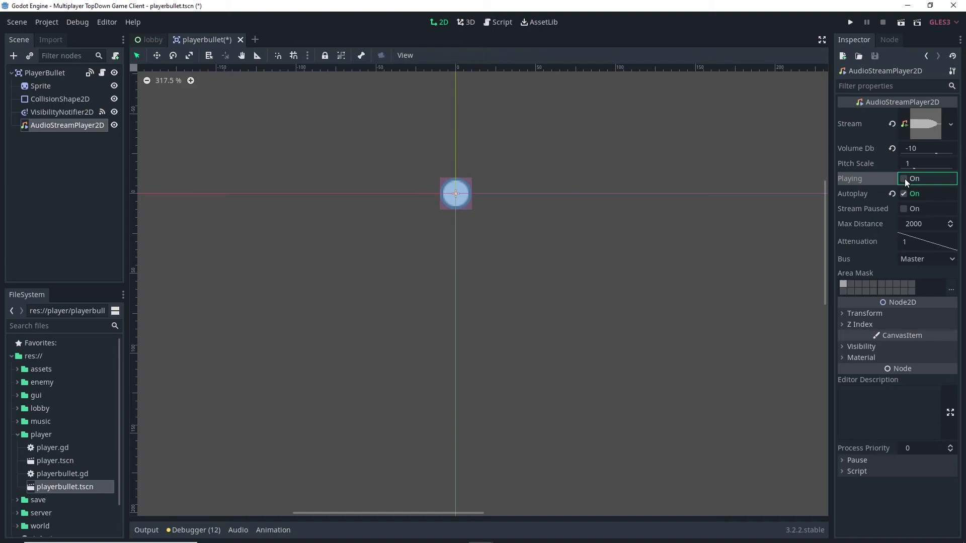
left_click(906, 179)
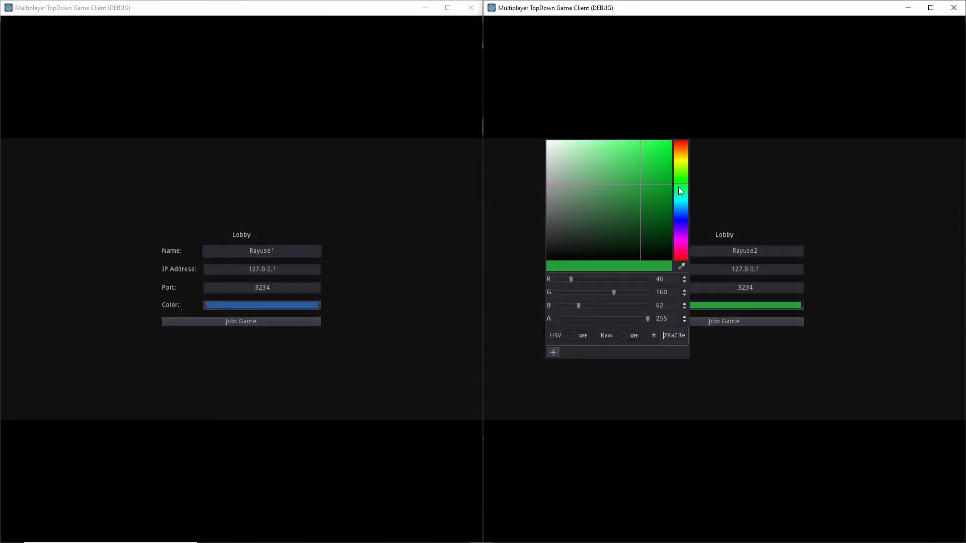
- Join the second client as the green player and mark Ready to start the match
left_click(724, 321)
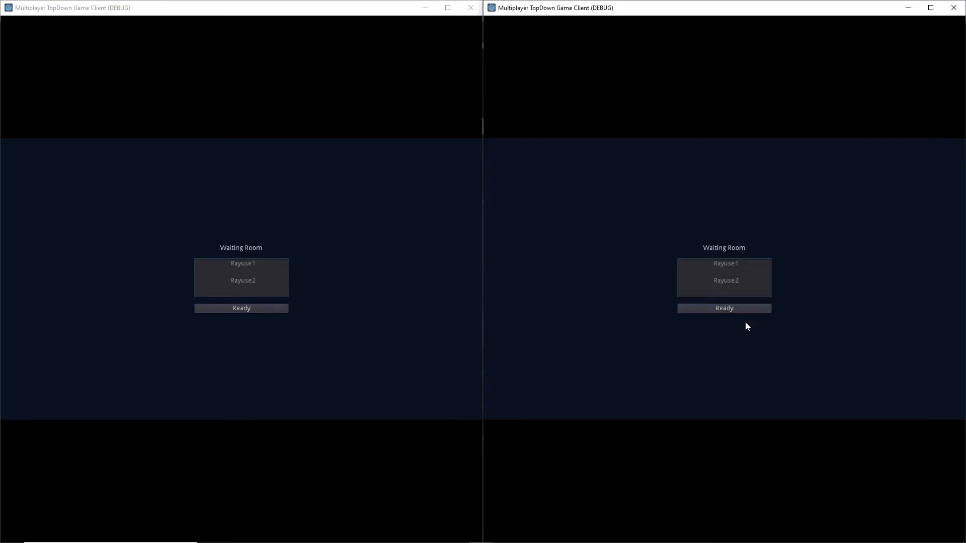
left_click(724, 308)
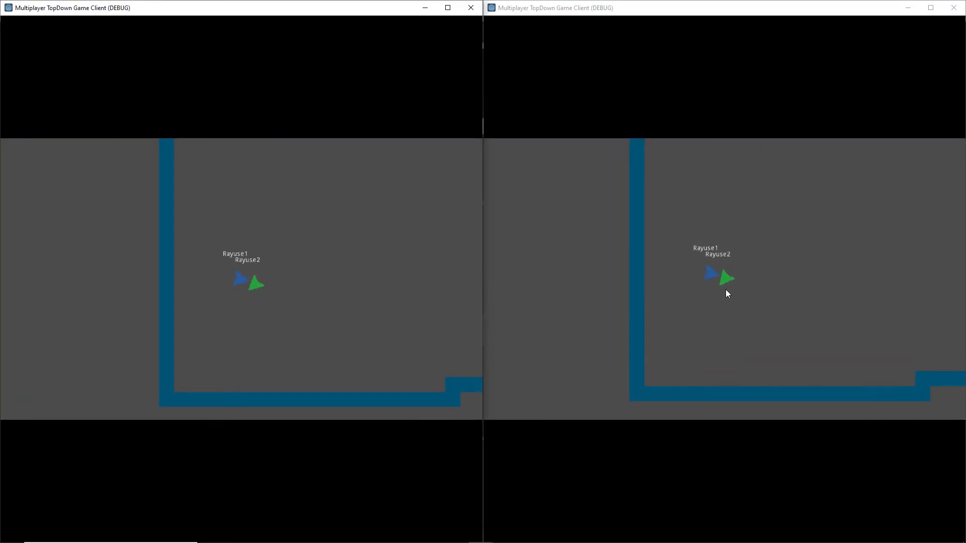